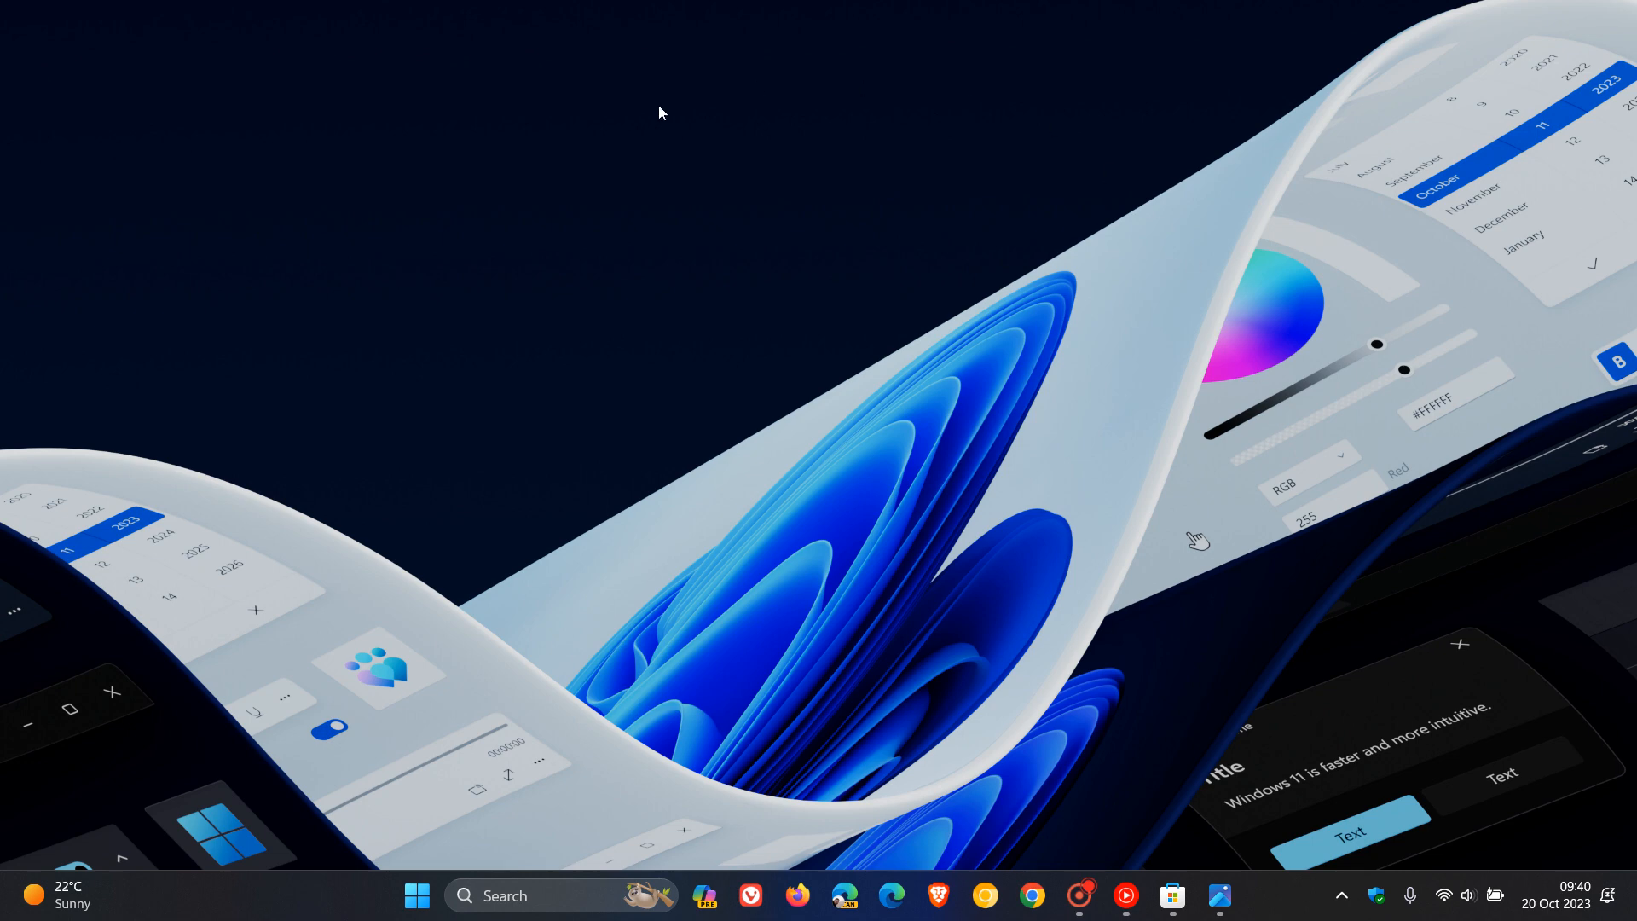
mouse_move(1103, 505)
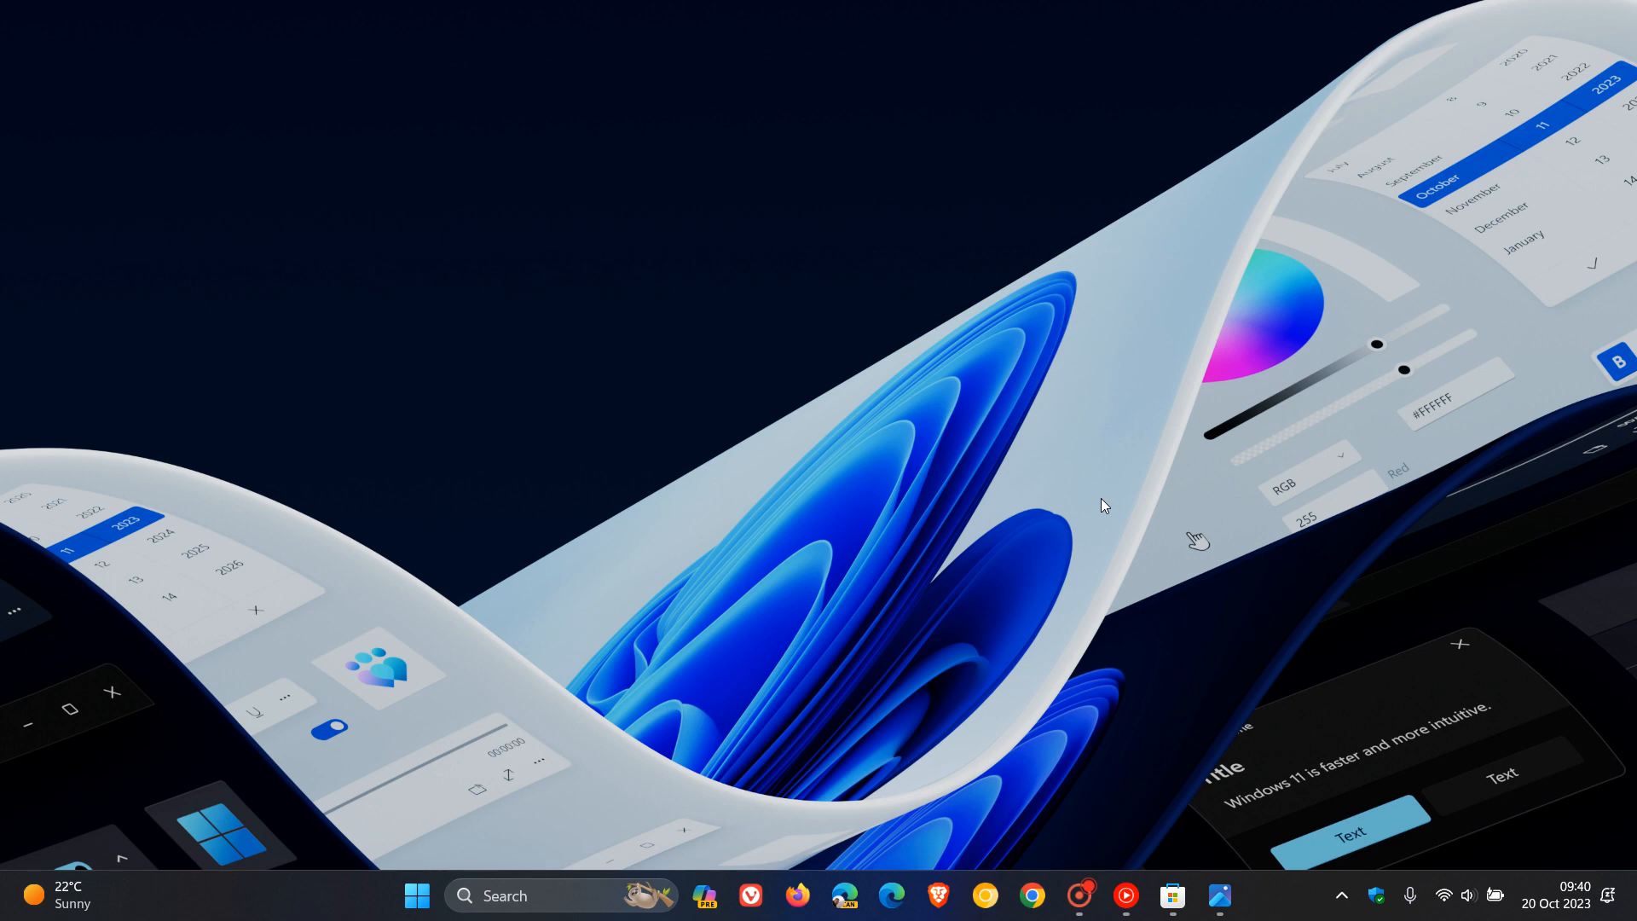
mouse_move(1138, 365)
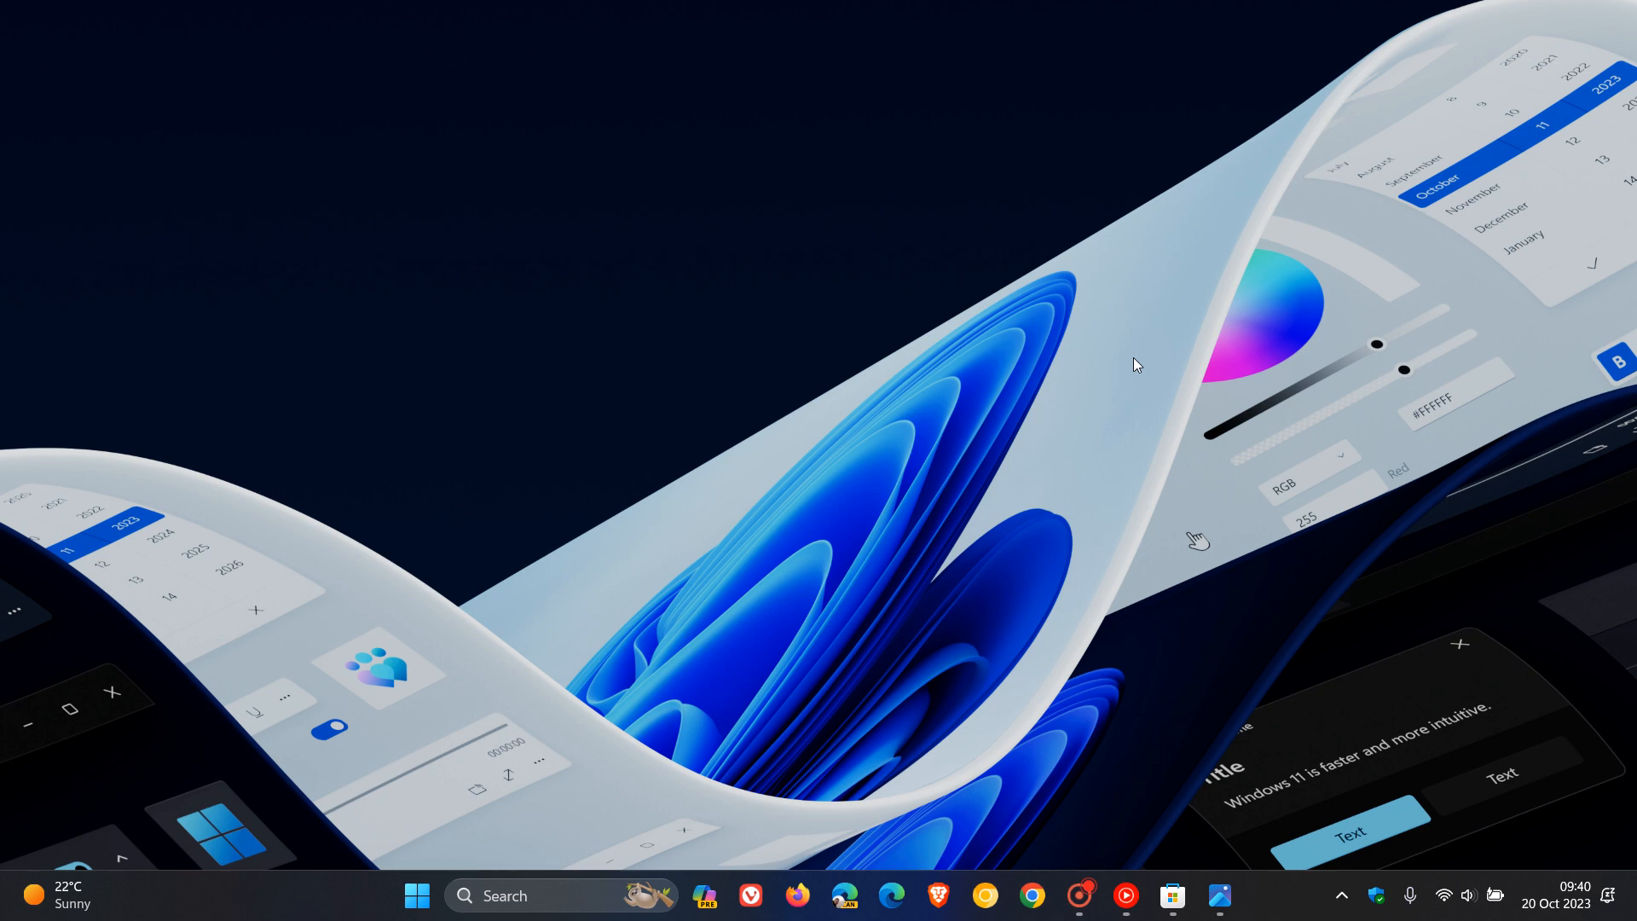
mouse_move(1357, 527)
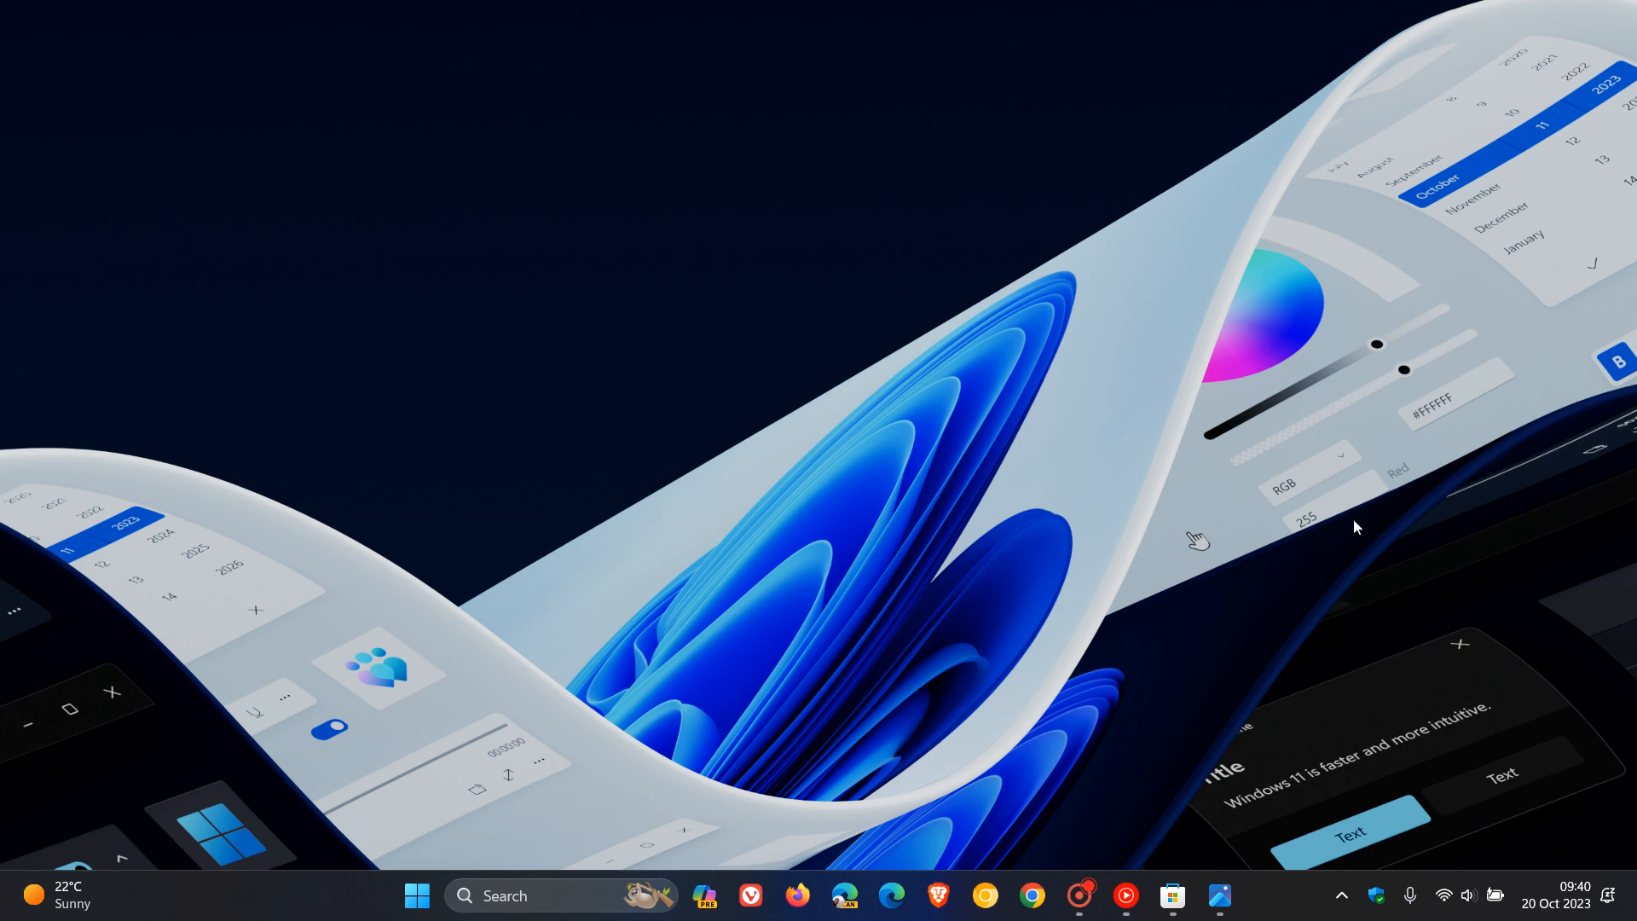
mouse_move(1555, 902)
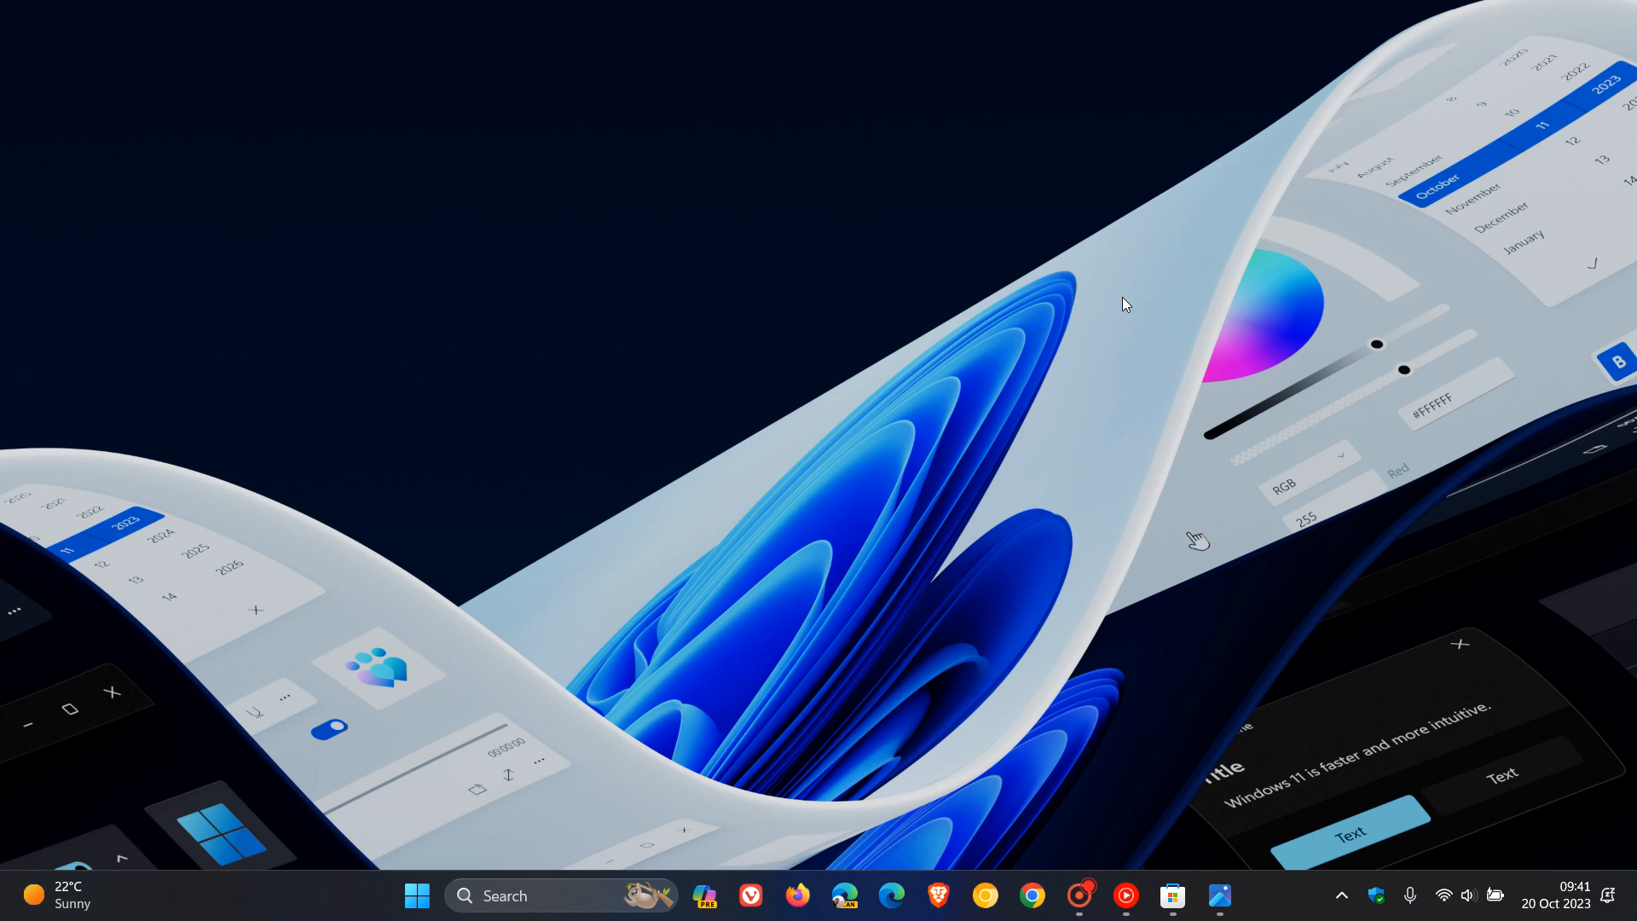
- Show the Start menu's All apps list and scroll down through it
click(416, 895)
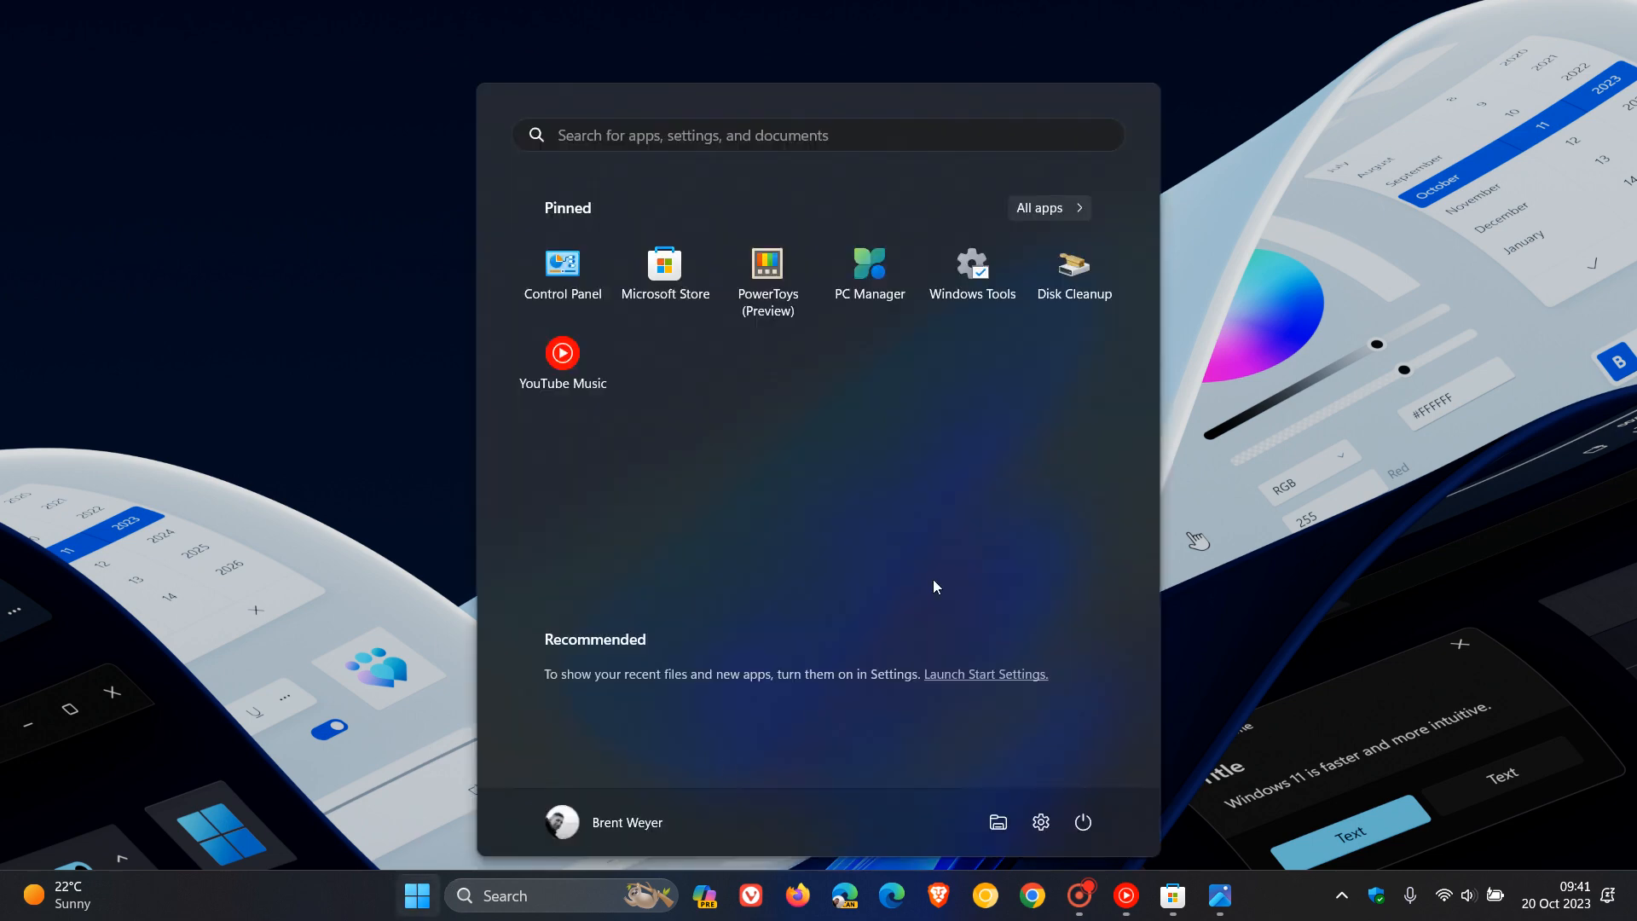
click(1047, 208)
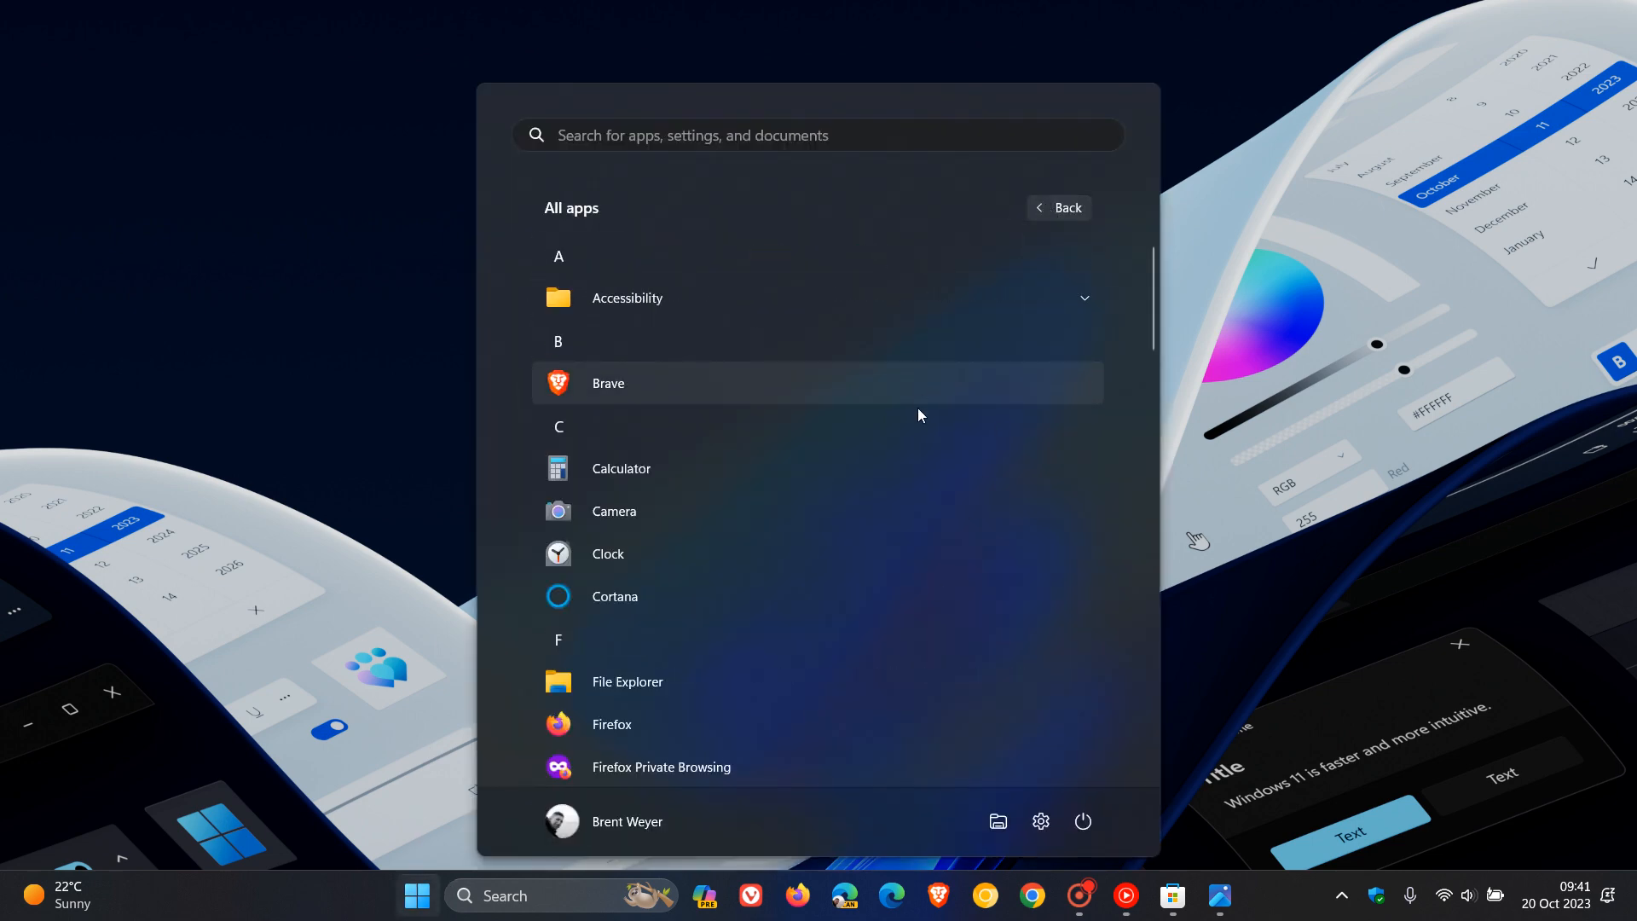
scroll(down, 3)
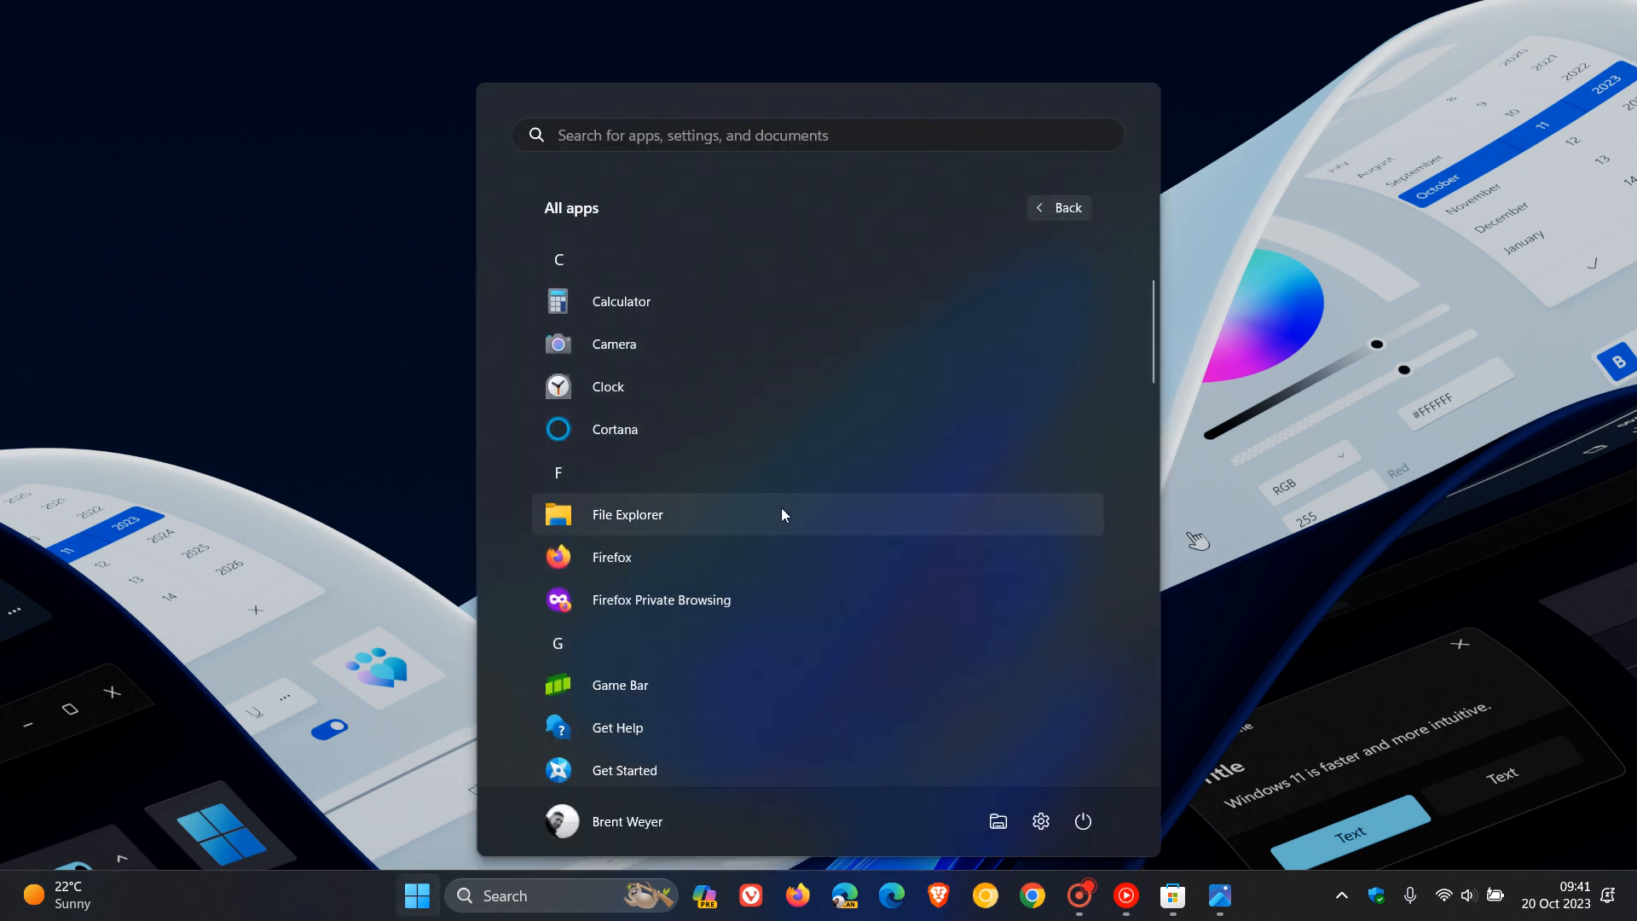
mouse_move(764, 518)
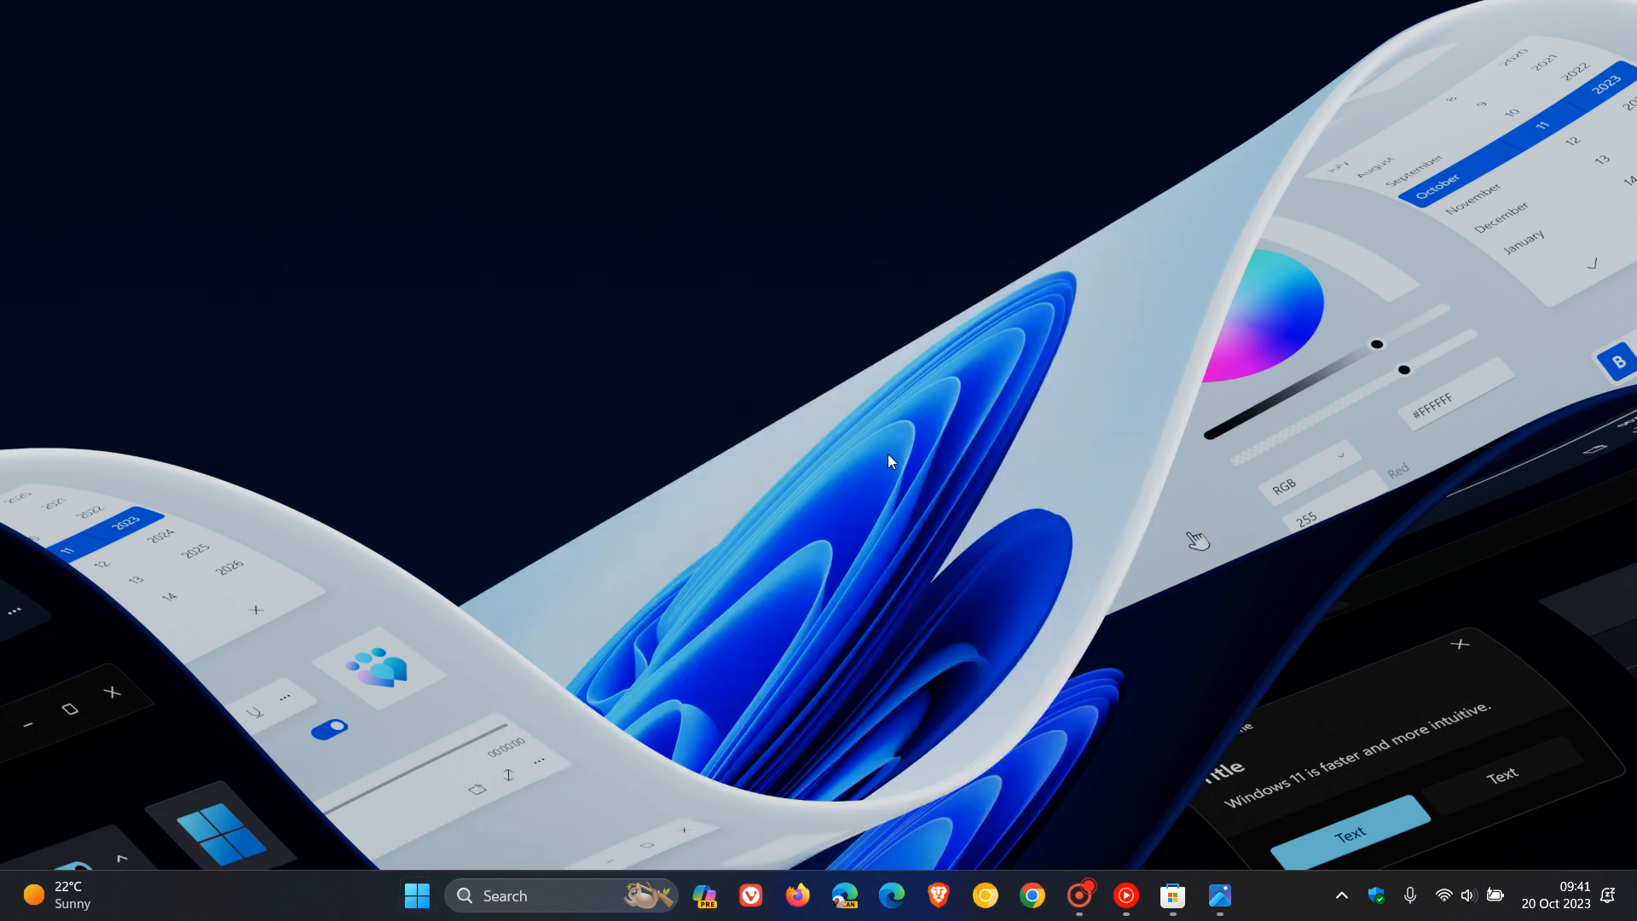
mouse_move(1245, 713)
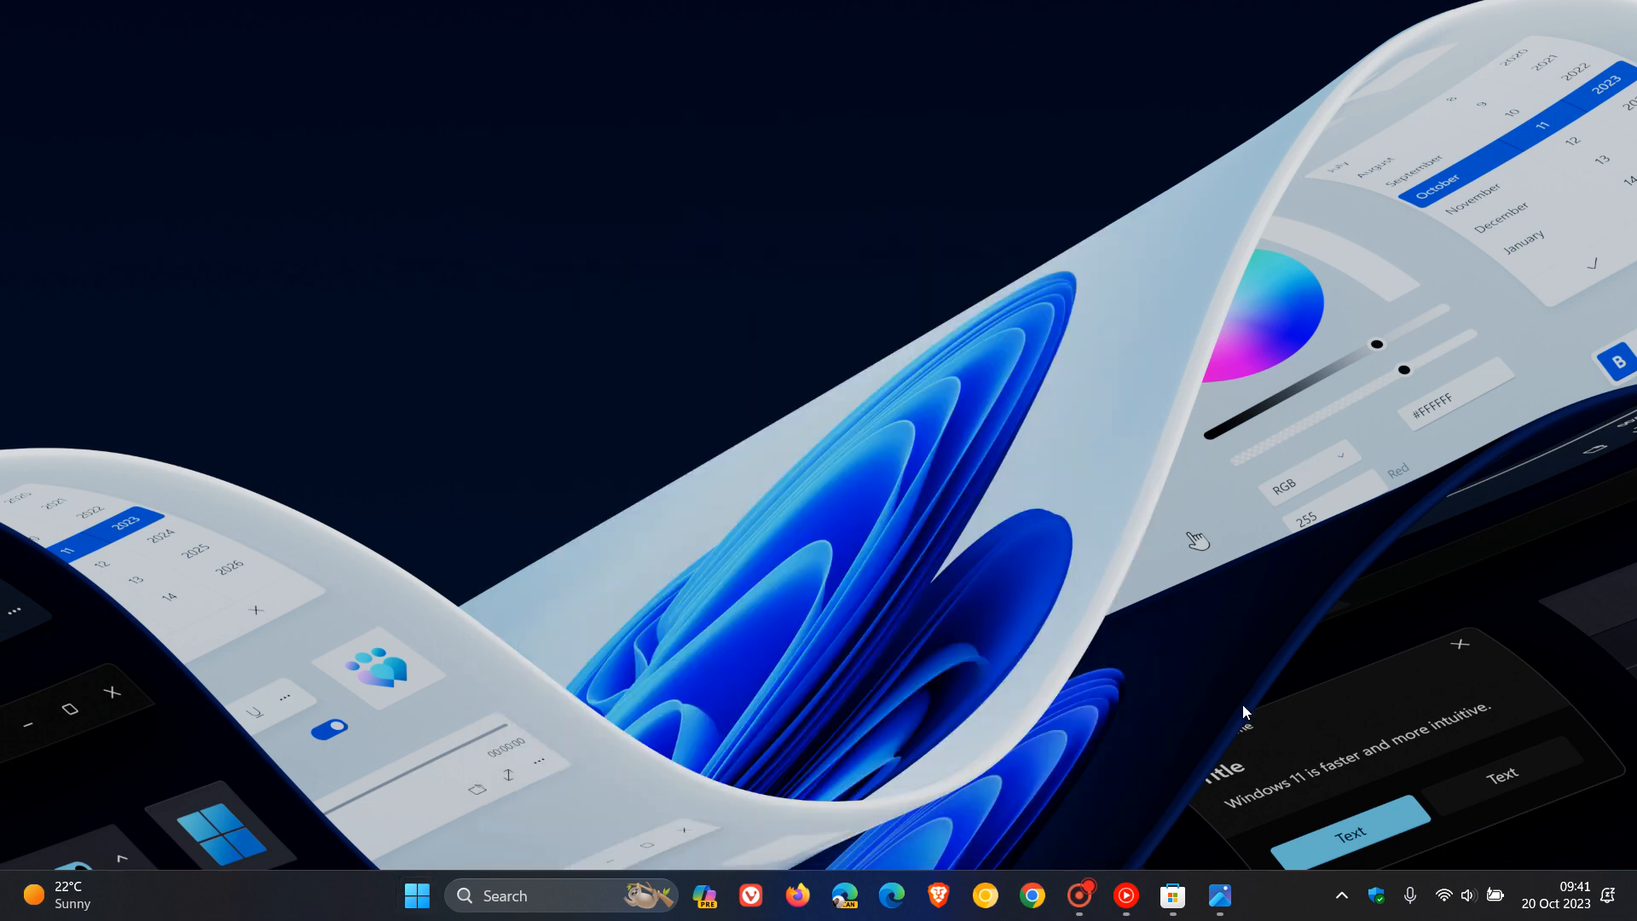
- View the Microsoft Store's app library, then minimize the Store to the desktop
click(1172, 895)
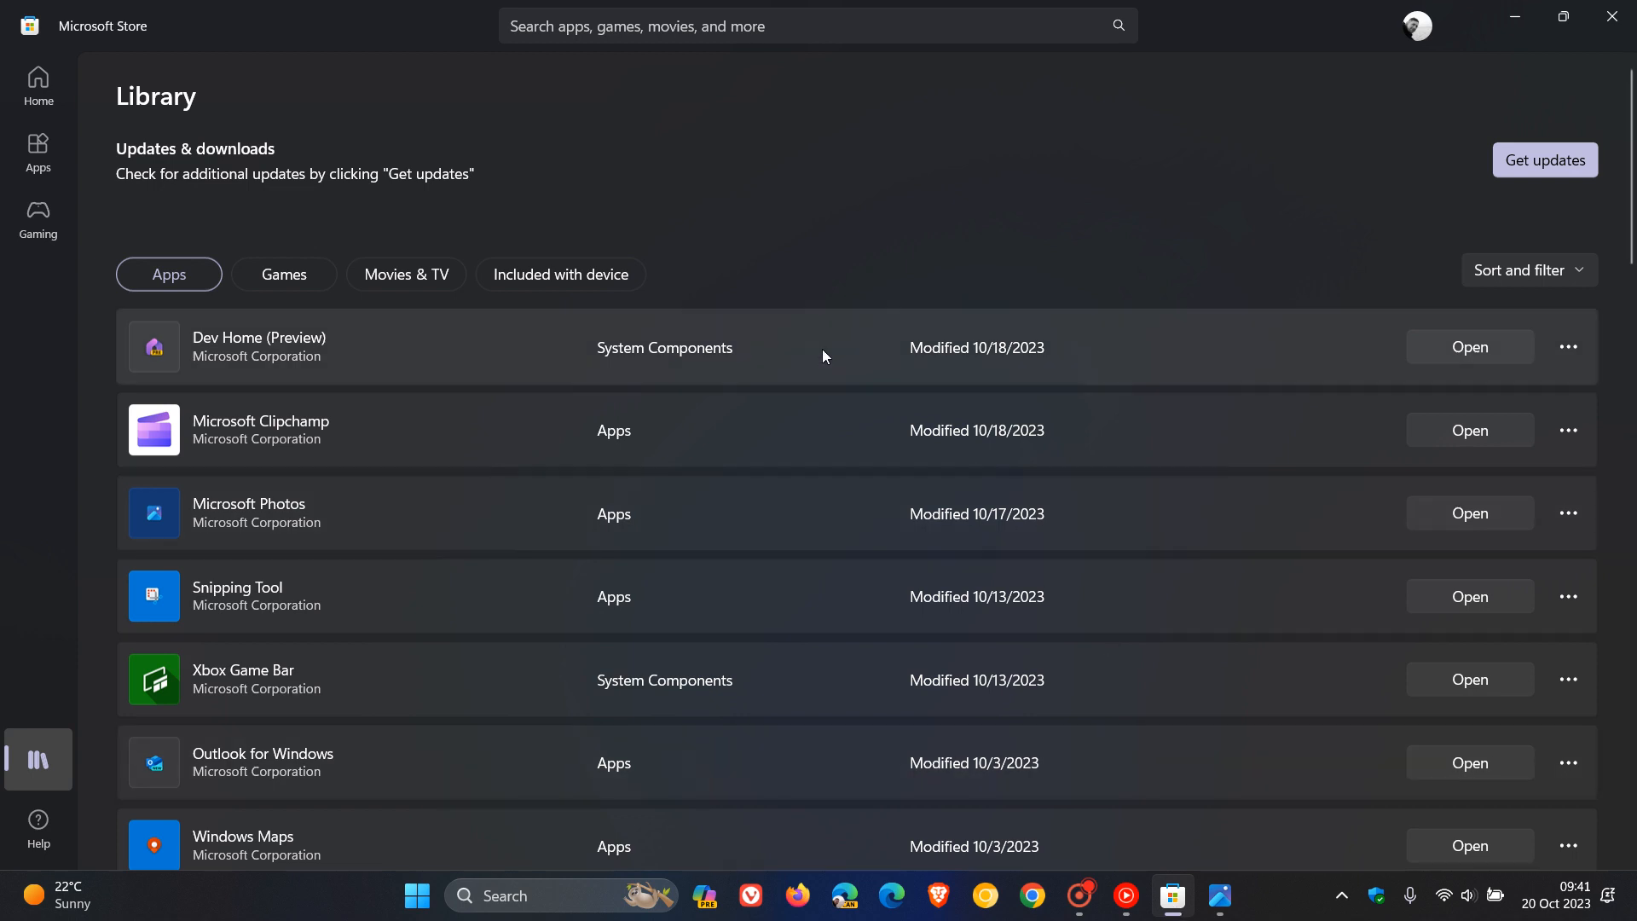
mouse_move(669, 688)
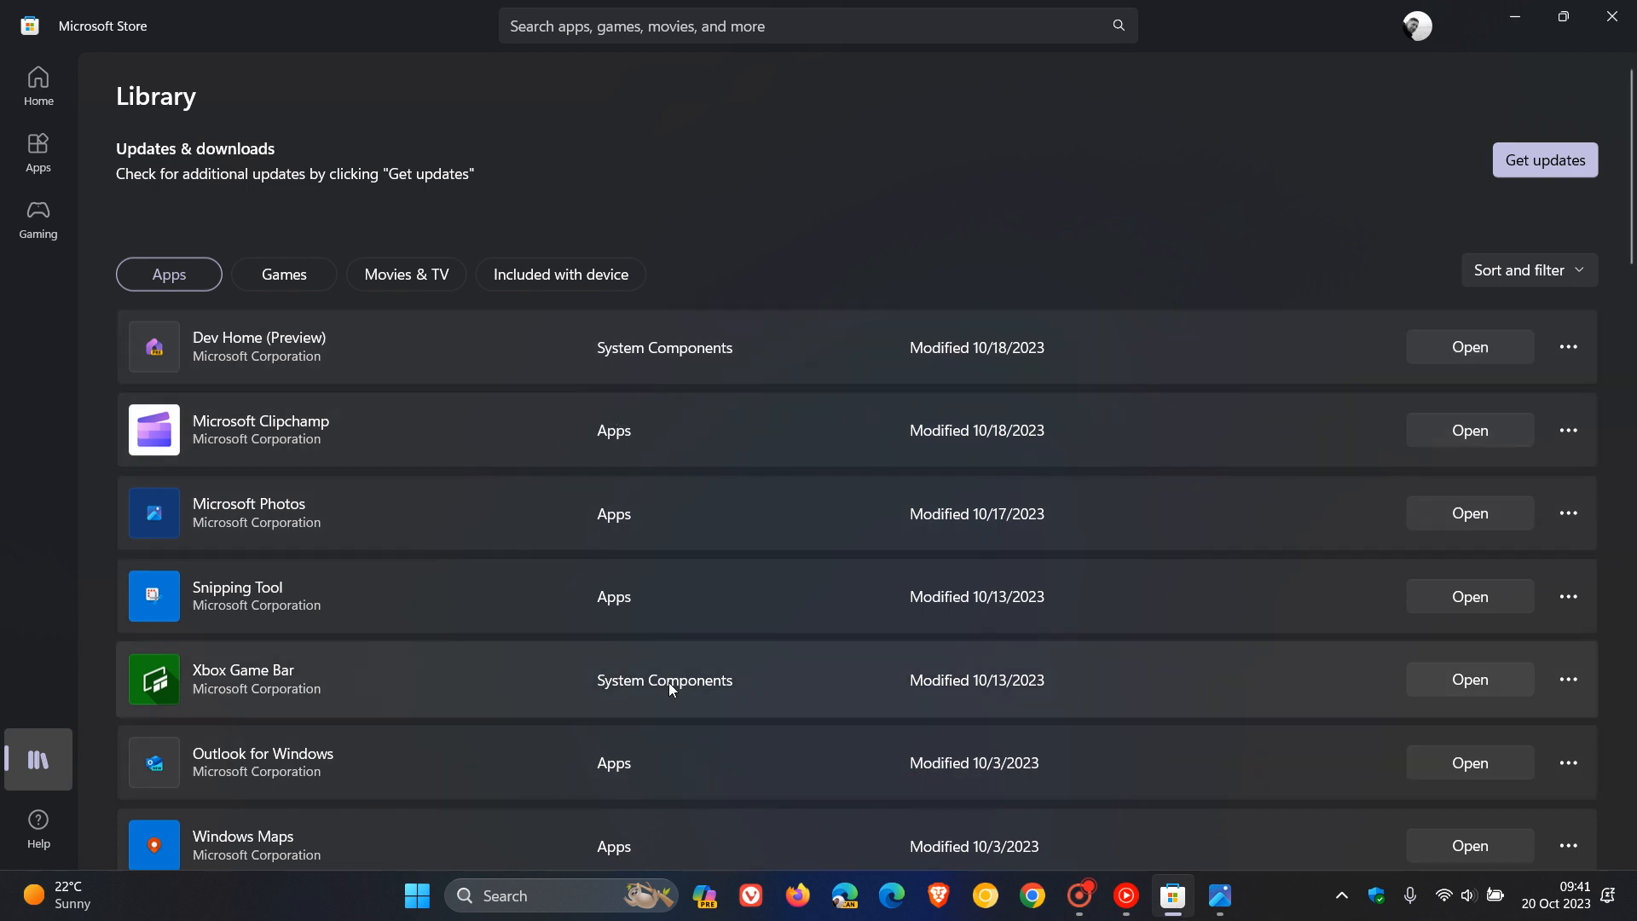
mouse_move(700, 341)
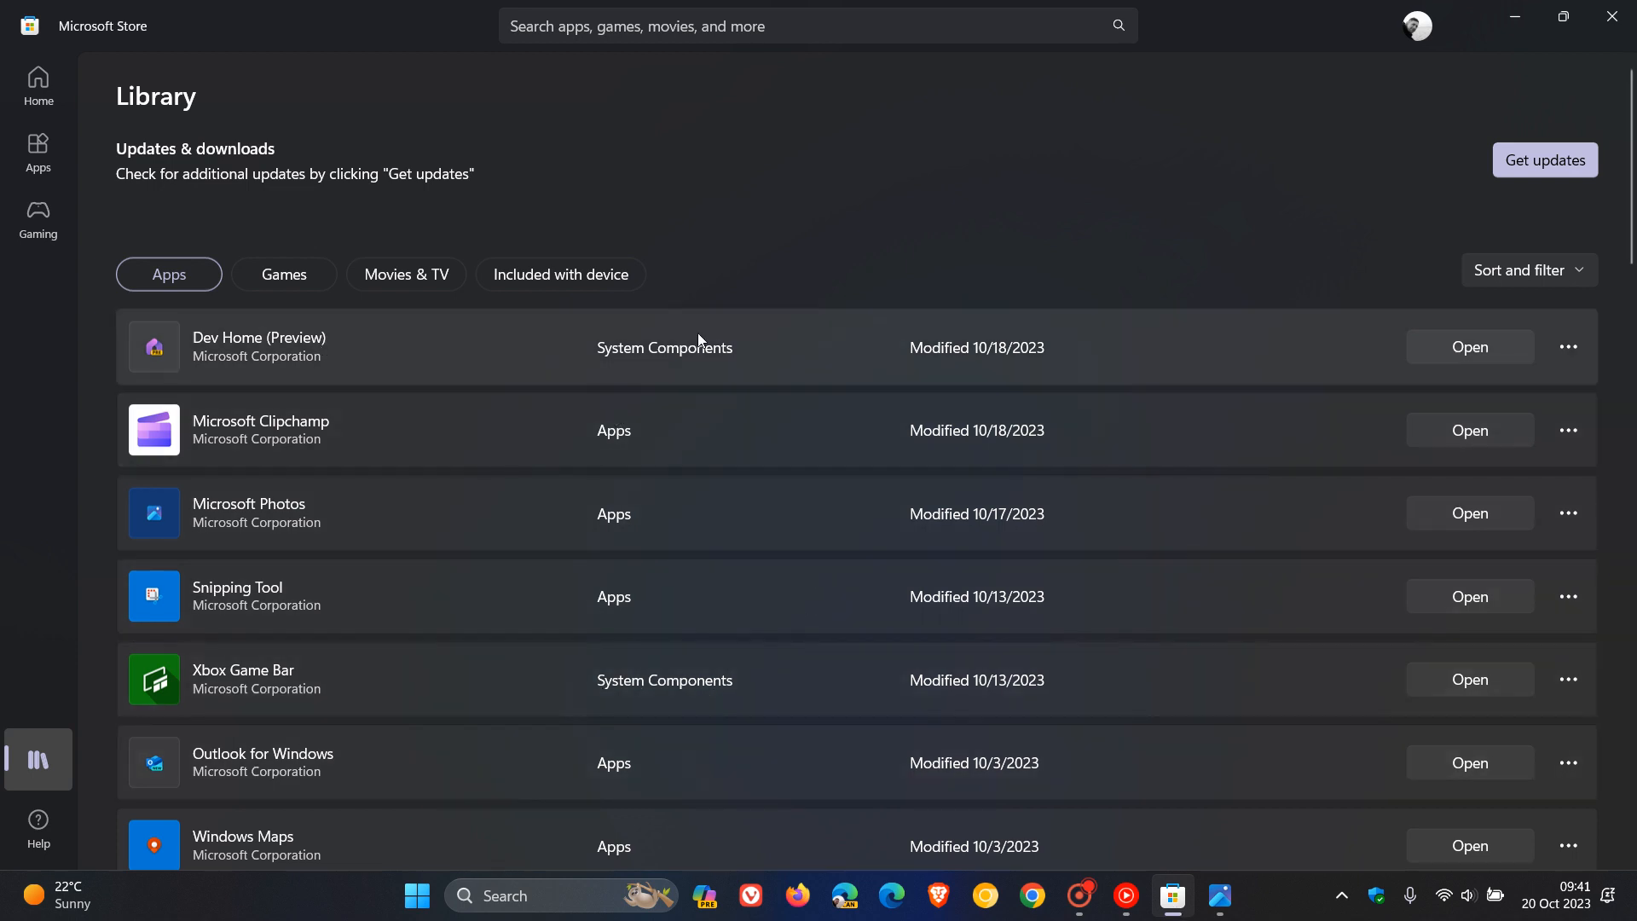
mouse_move(672, 658)
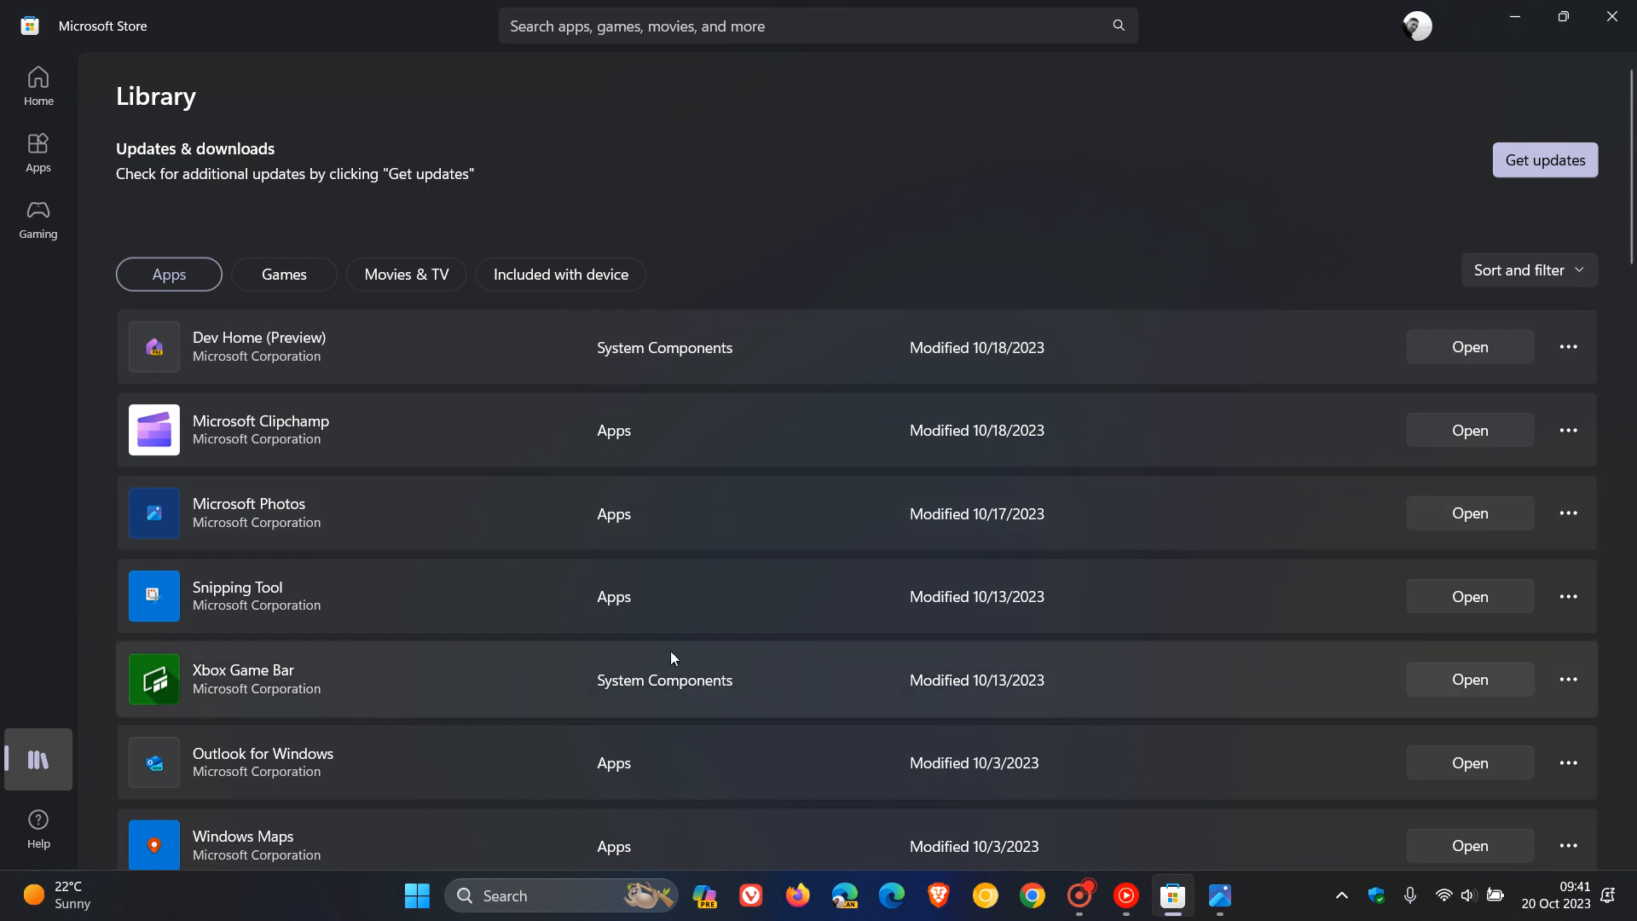
mouse_move(640, 707)
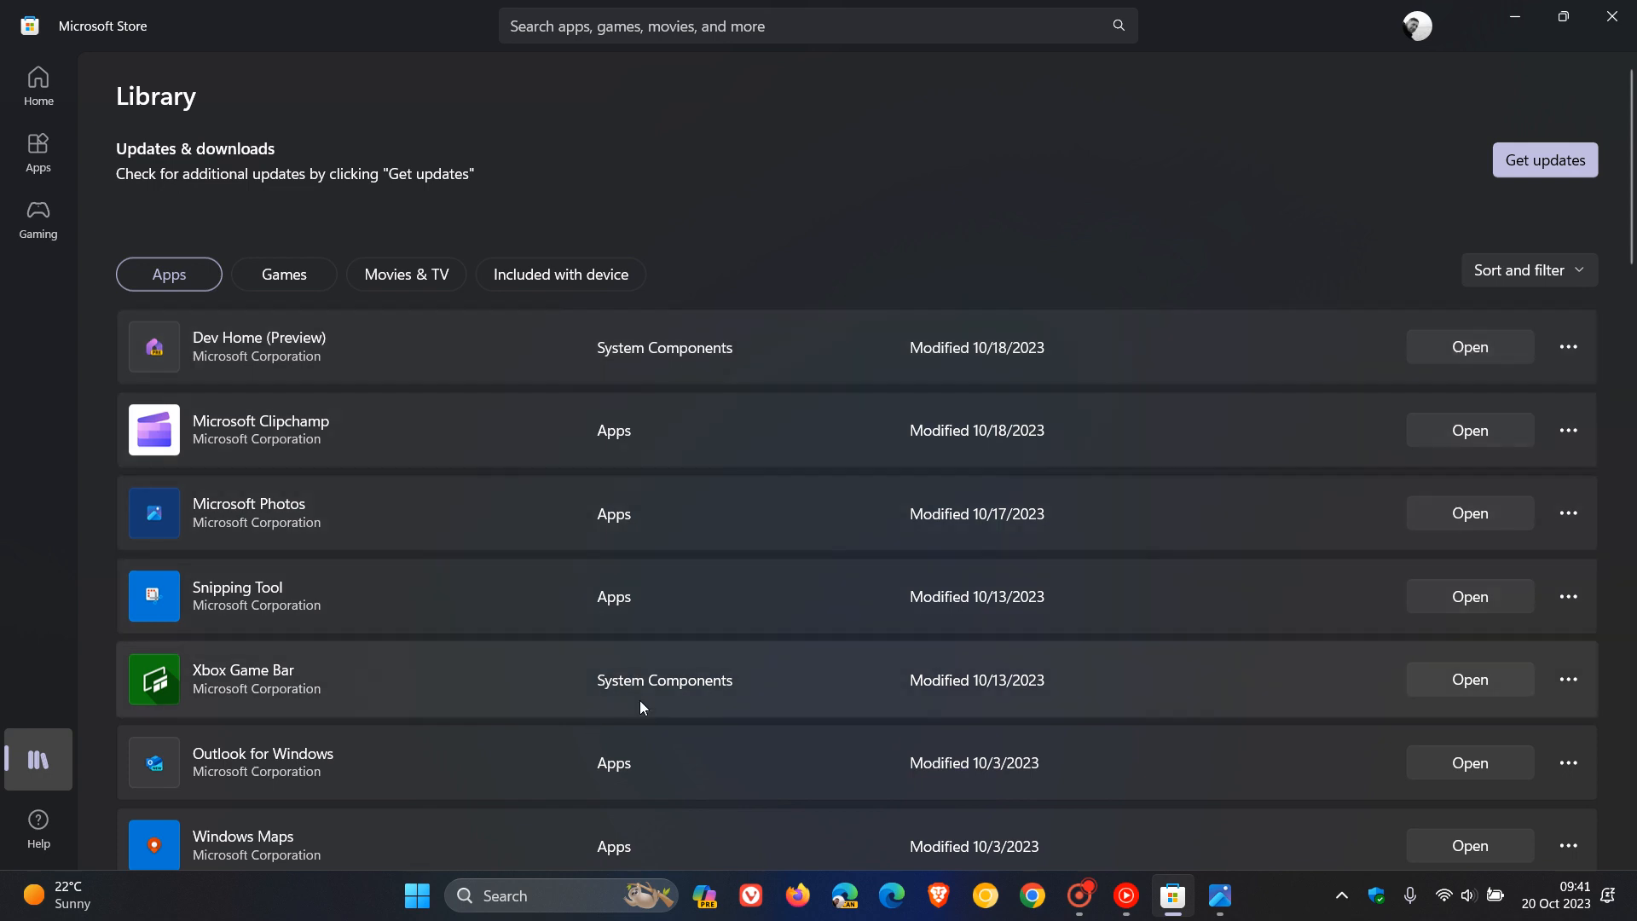
mouse_move(728, 659)
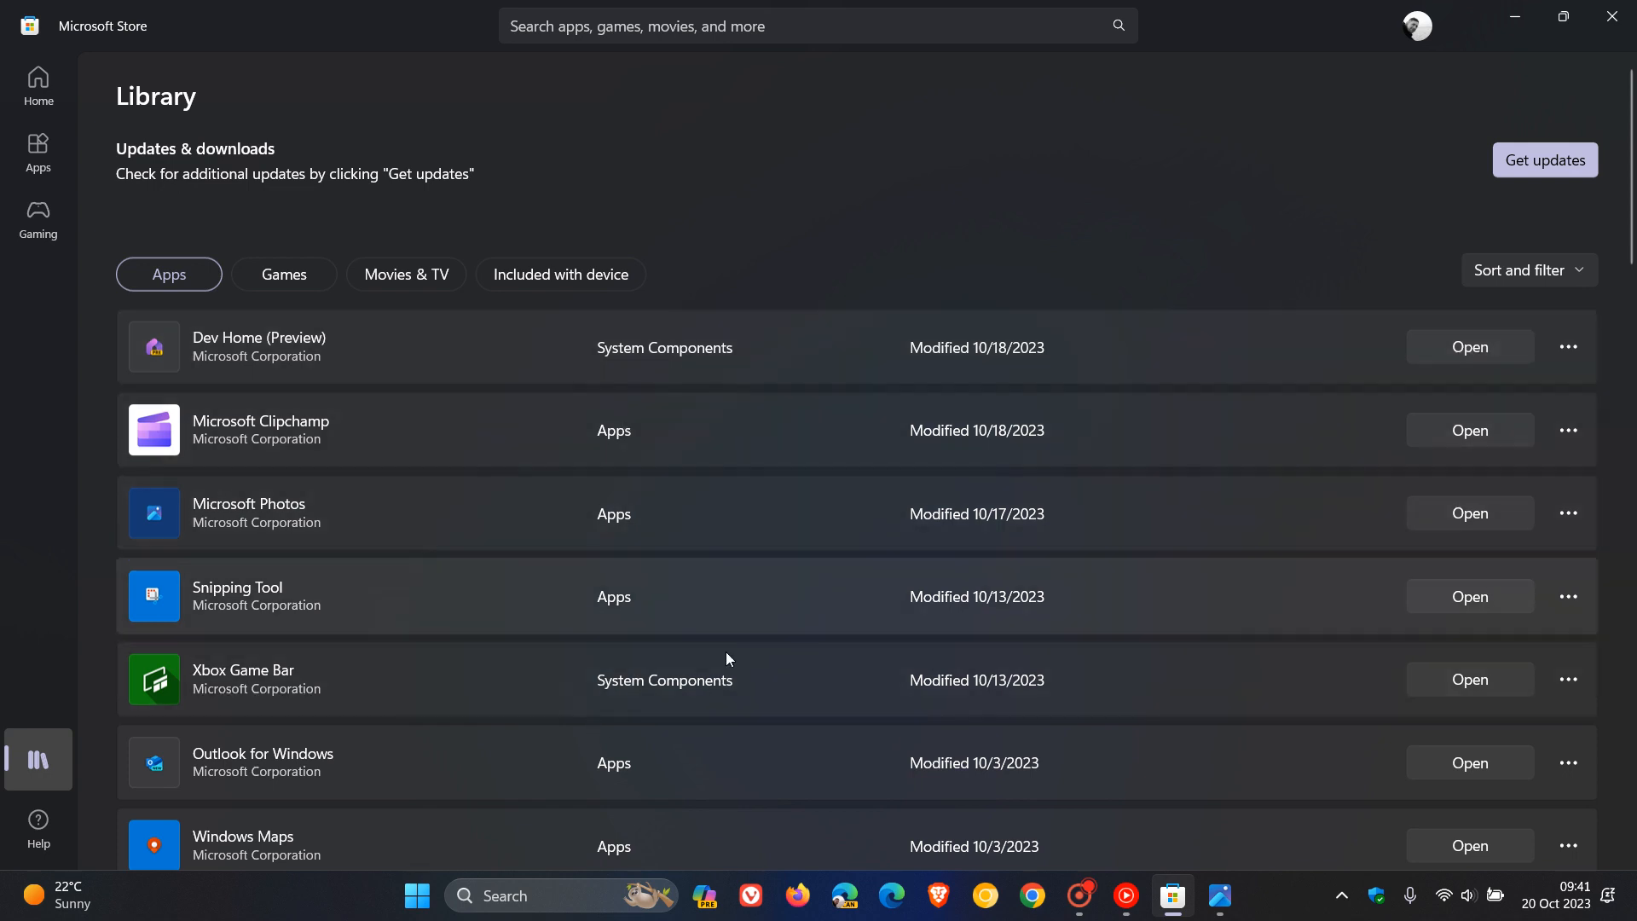
mouse_move(1512, 19)
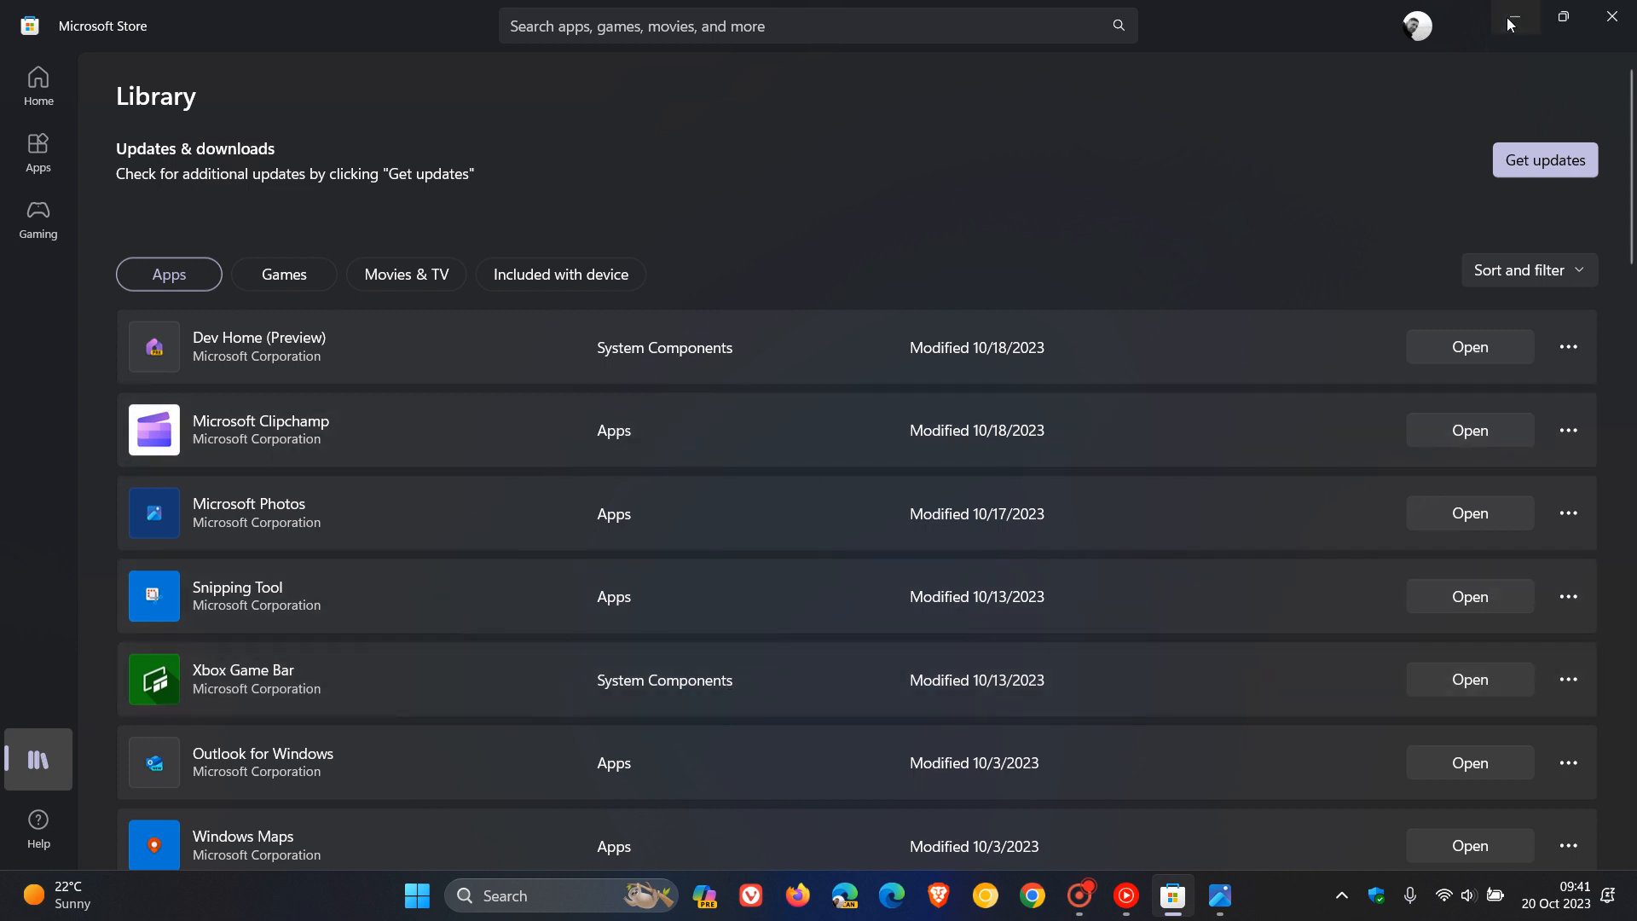
click(1512, 19)
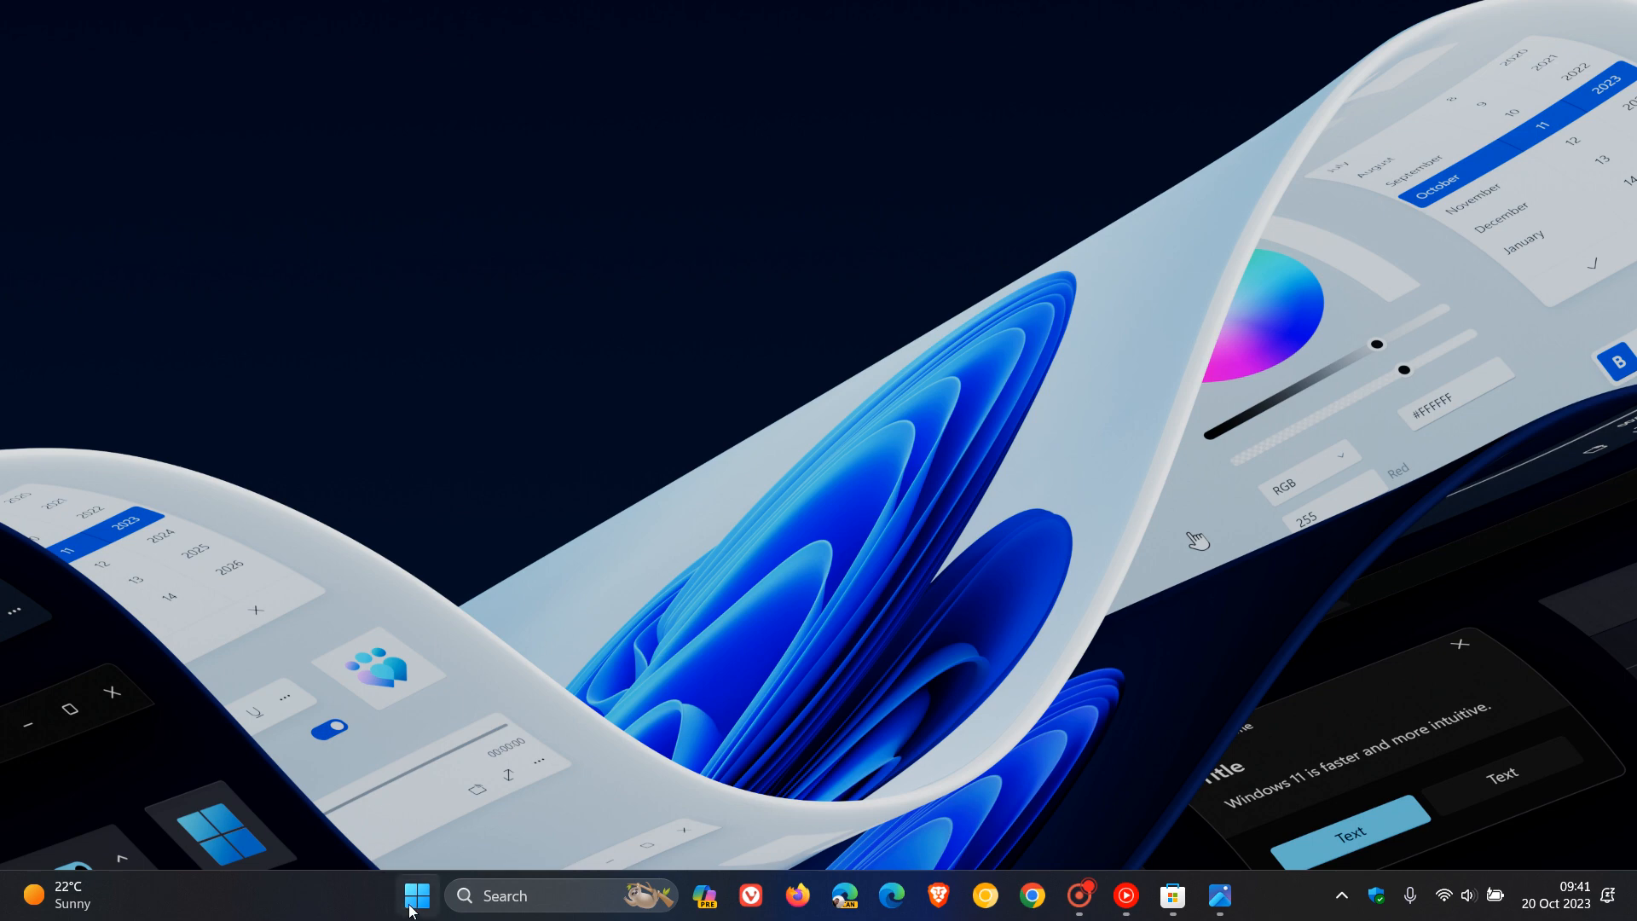
- Reopen the Start menu's All apps list scrolled to the G section with Game Bar
click(416, 896)
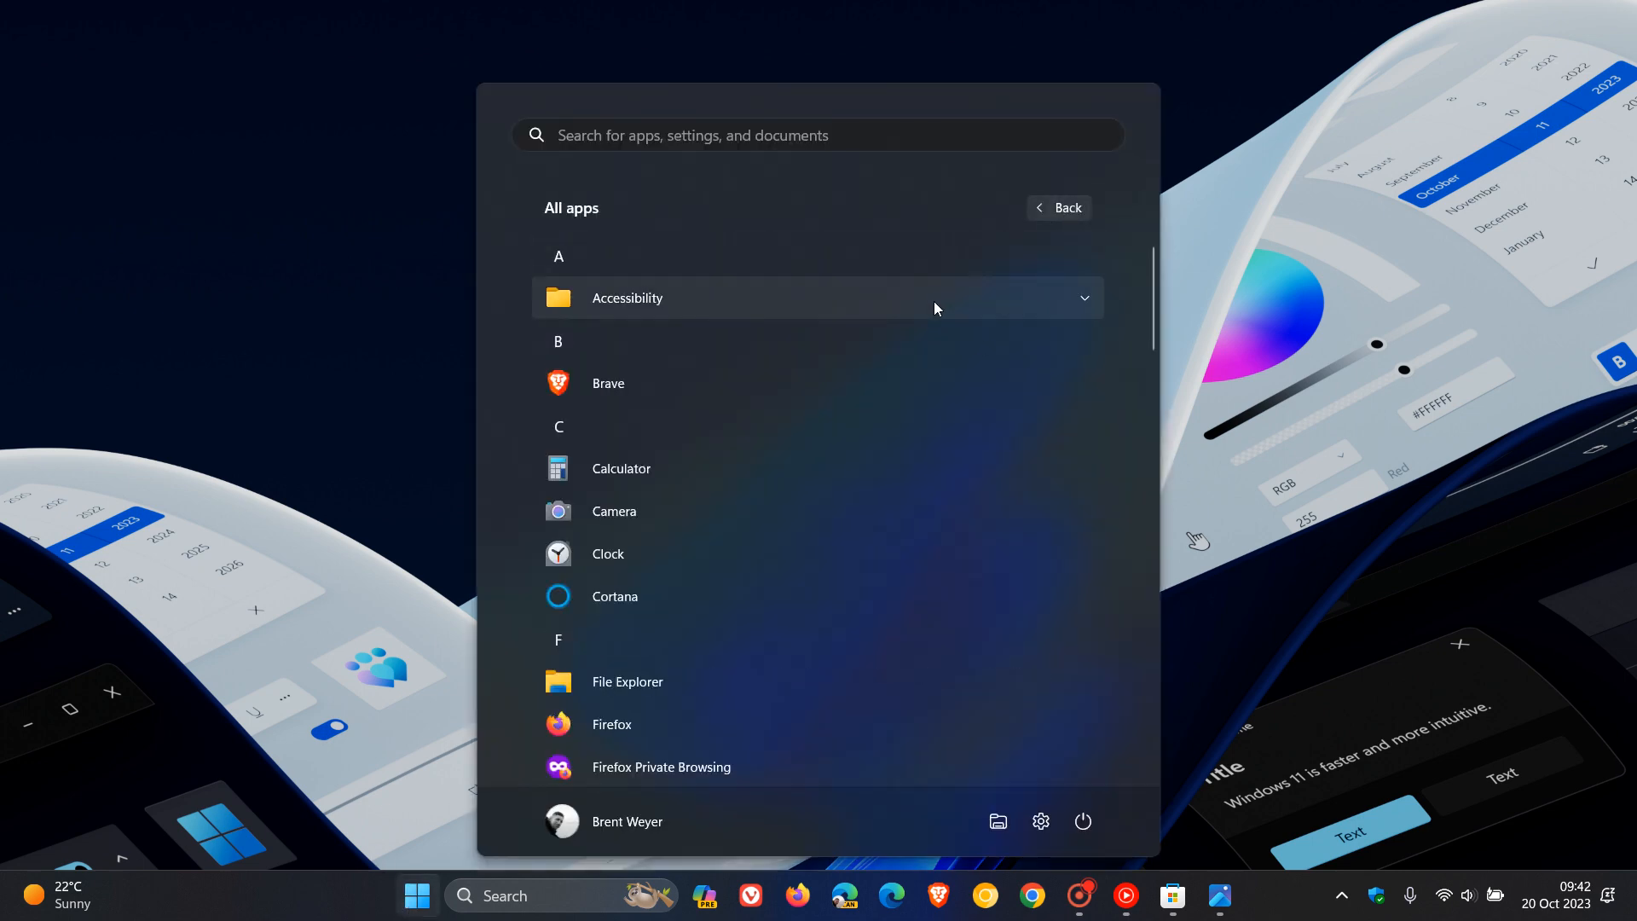
scroll(down, 3)
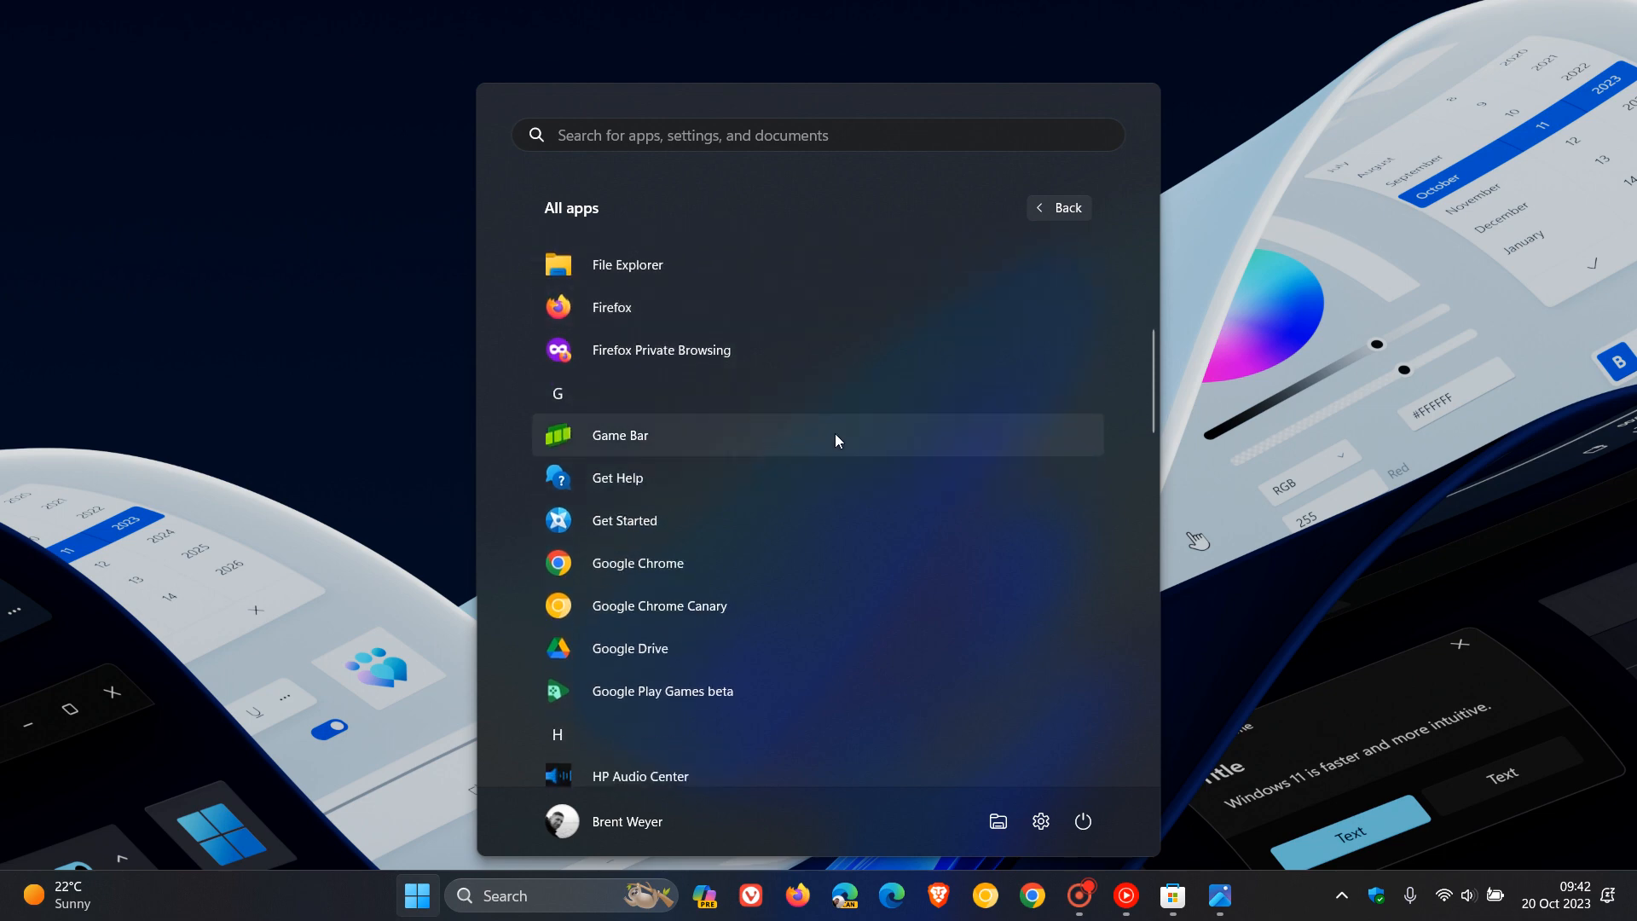
mouse_move(841, 448)
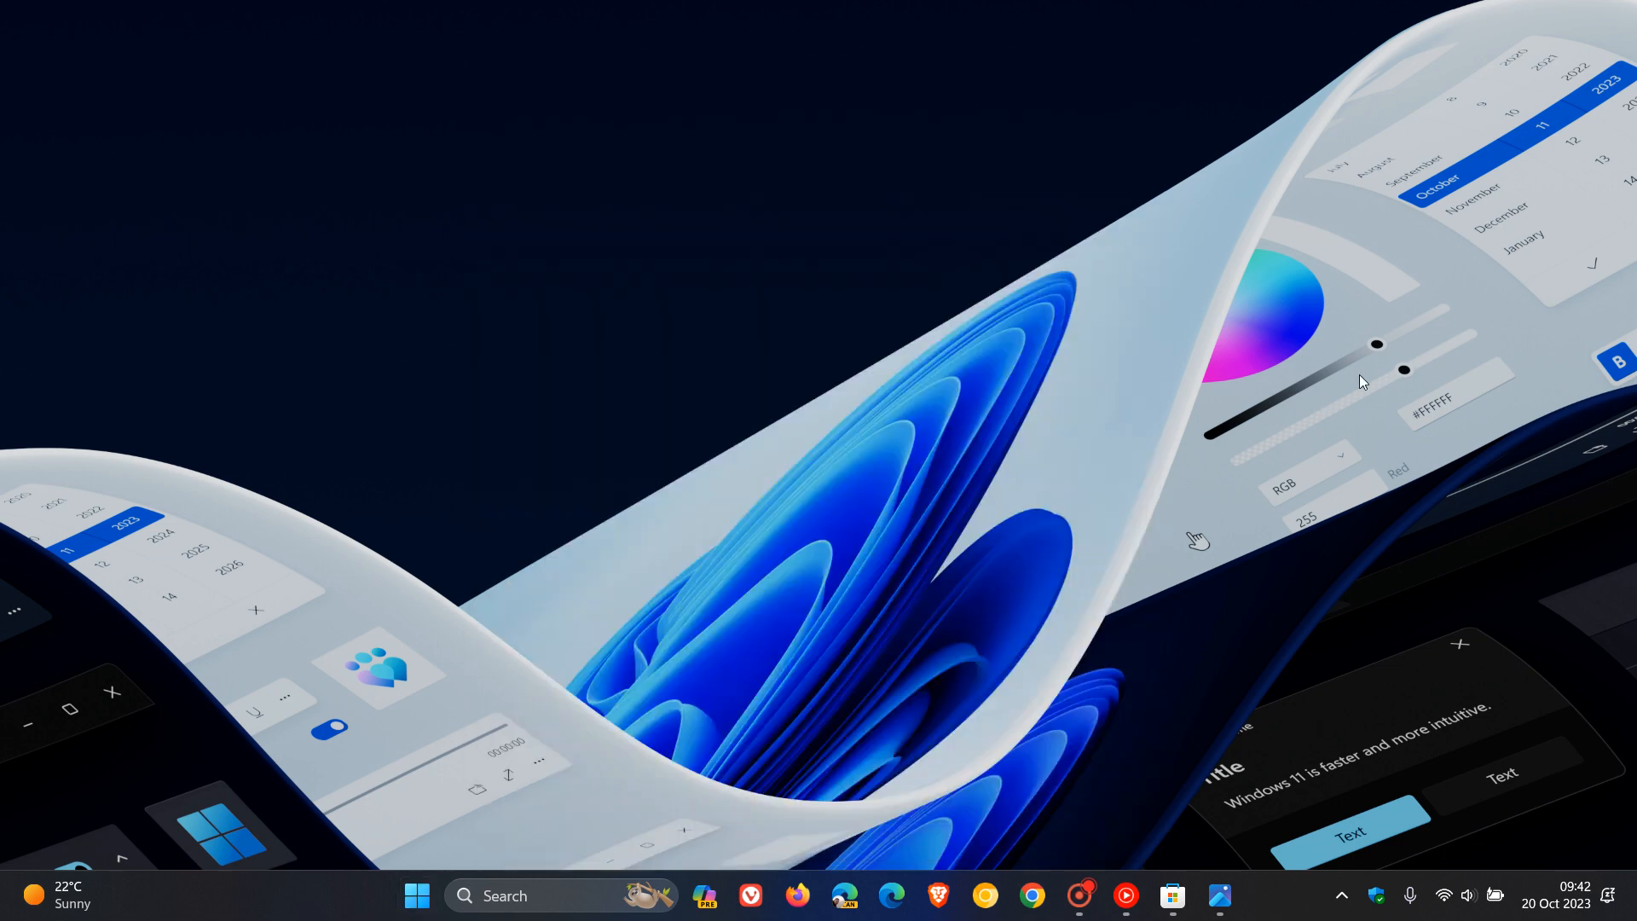
mouse_move(1081, 390)
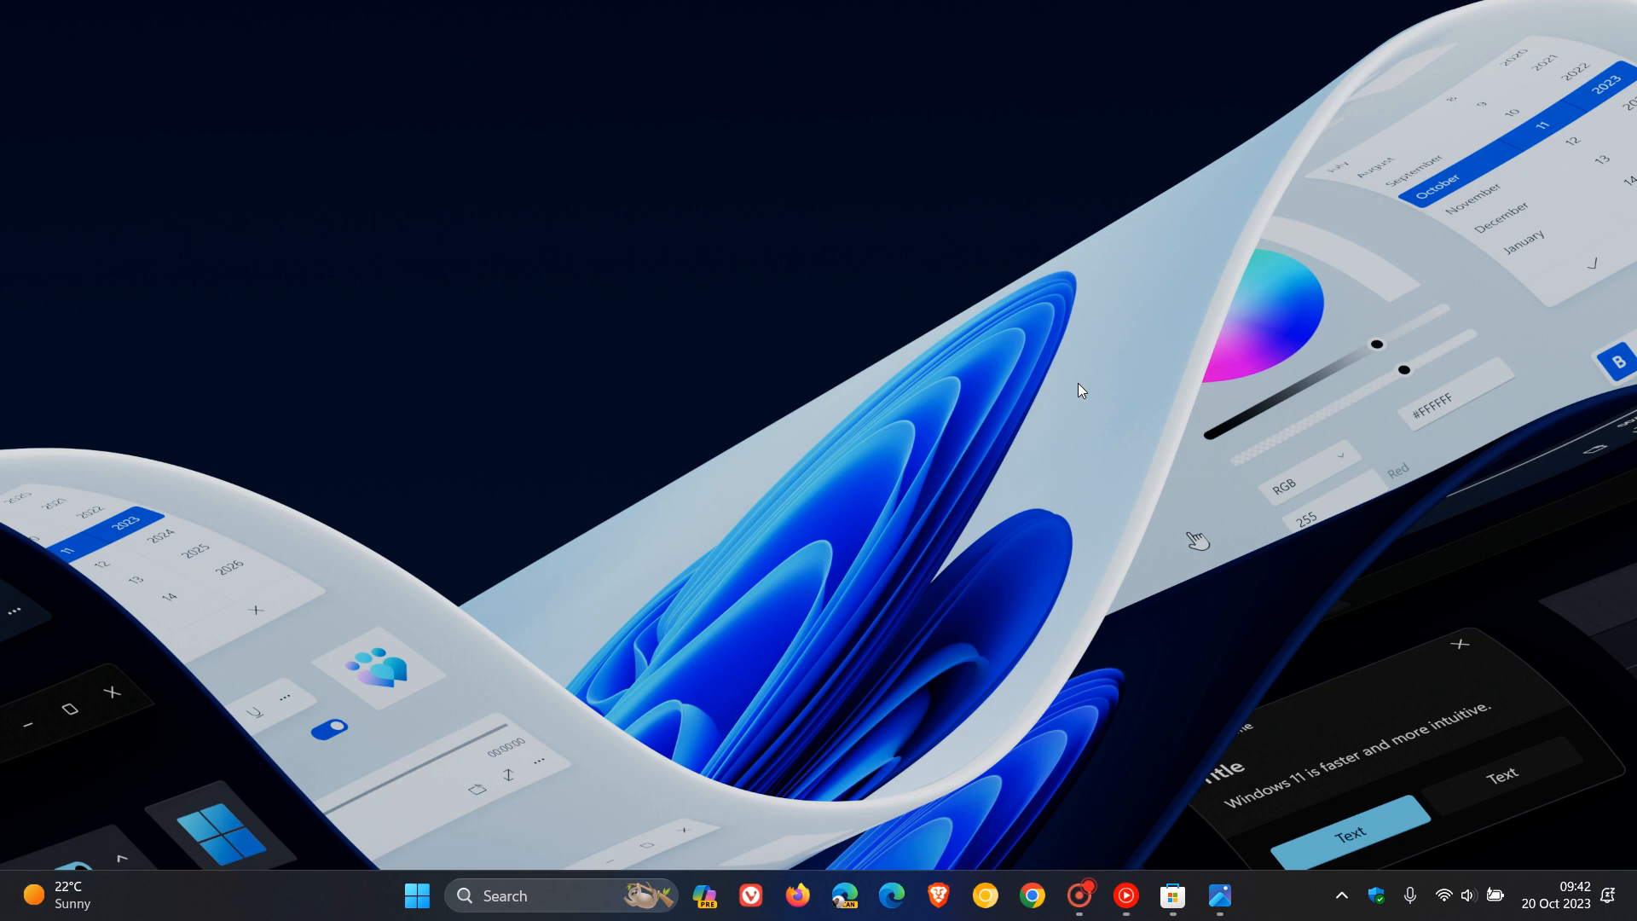
mouse_move(1218, 896)
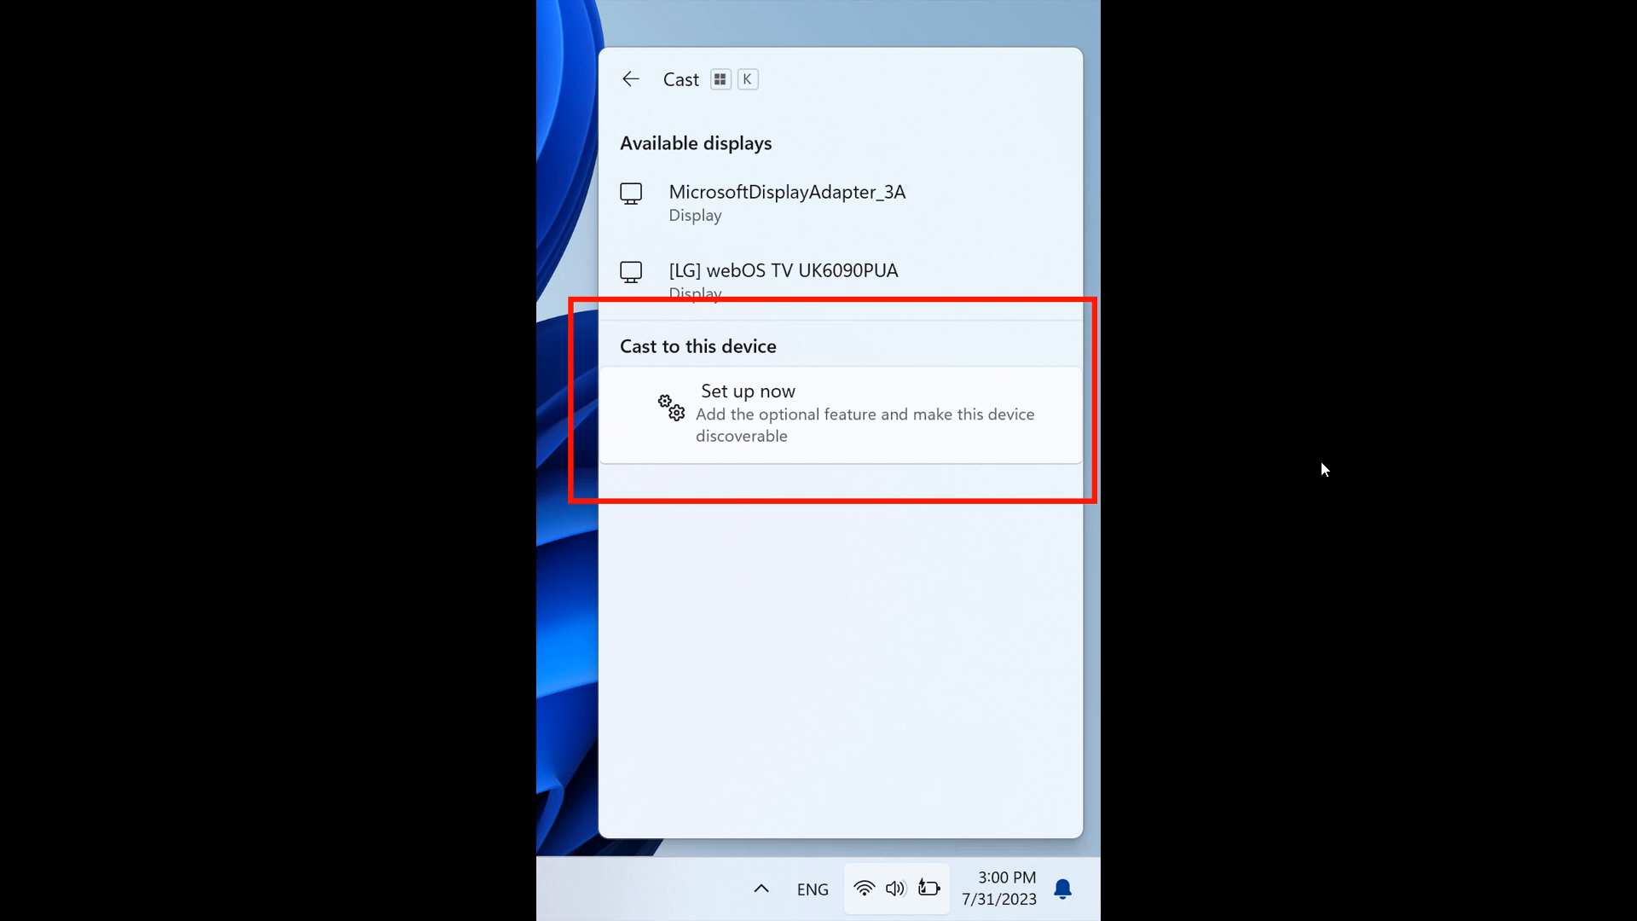
mouse_move(803, 464)
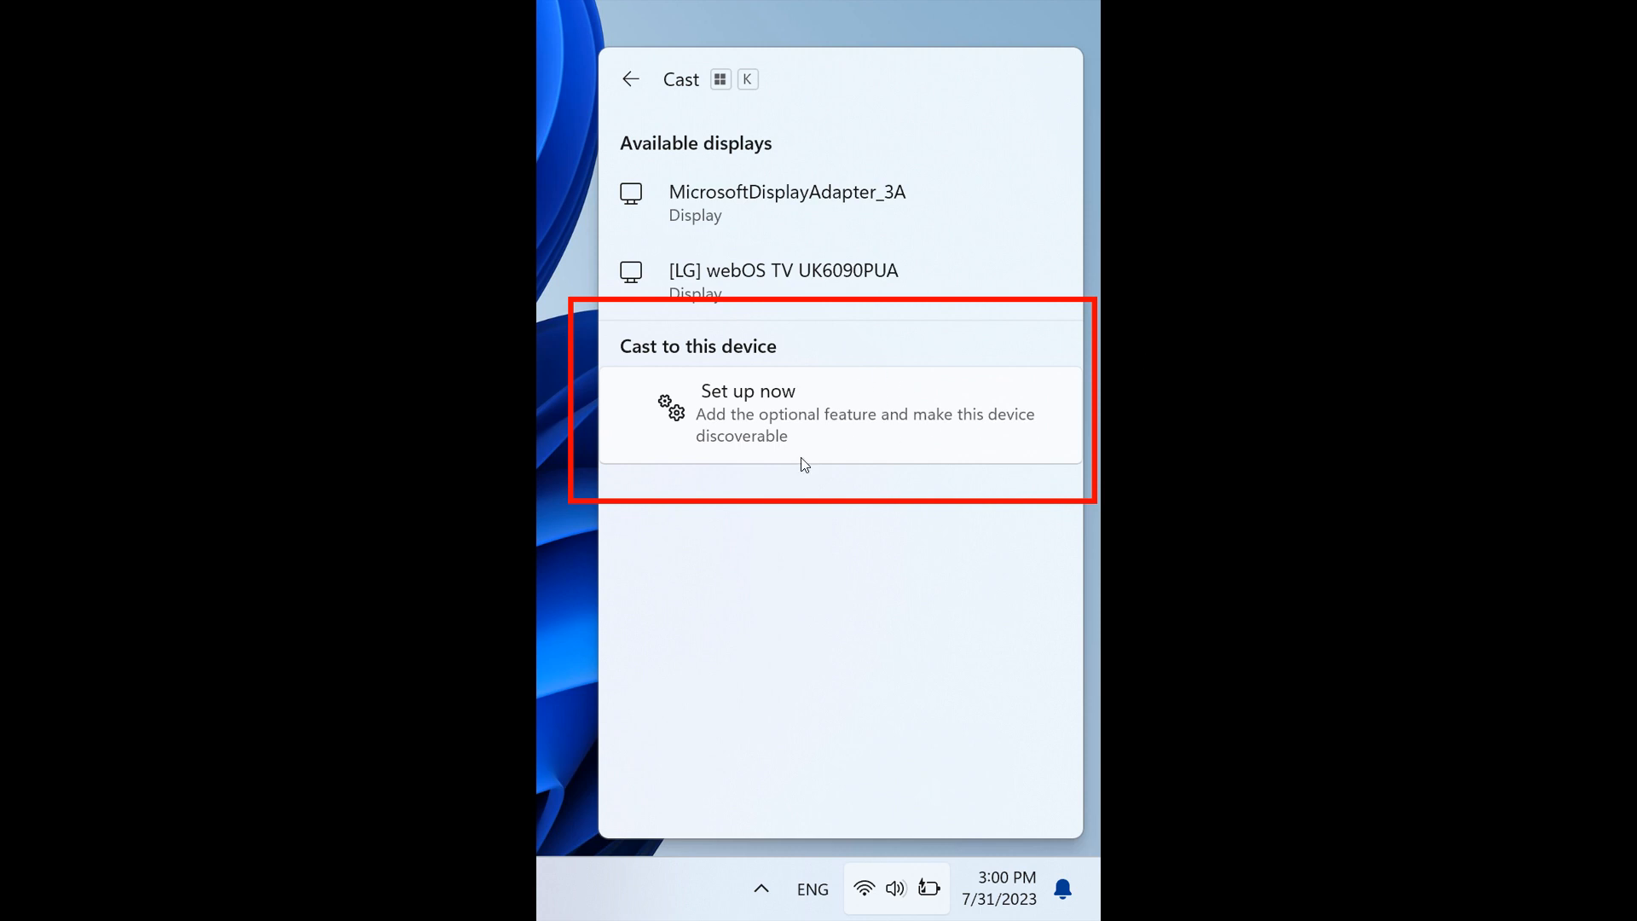
mouse_move(910, 436)
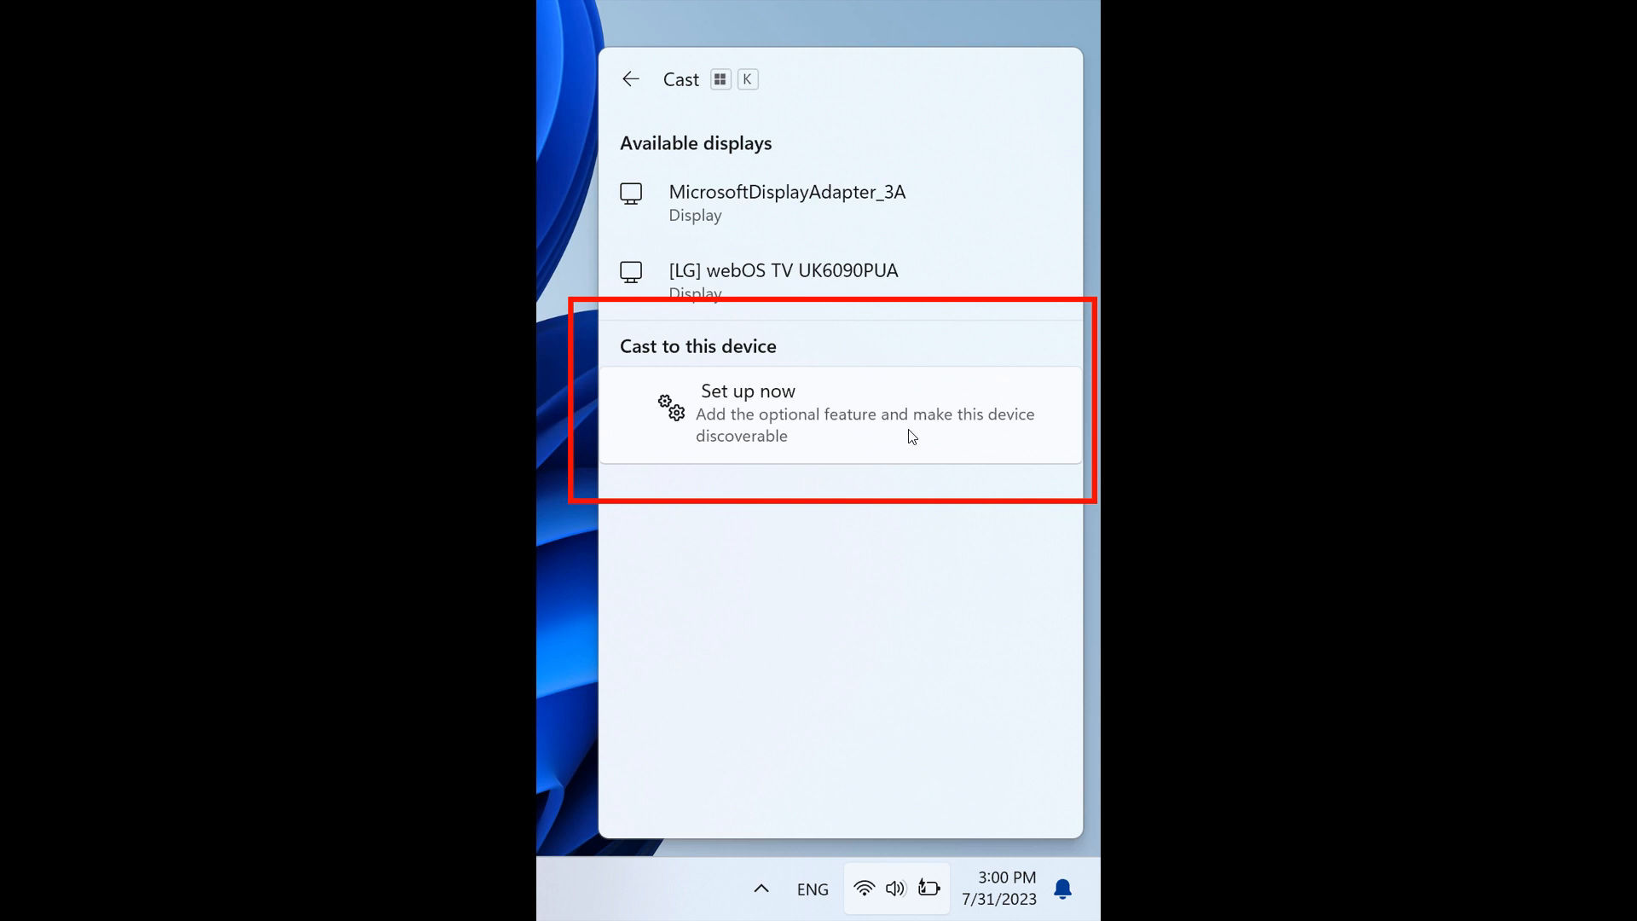
mouse_move(983, 440)
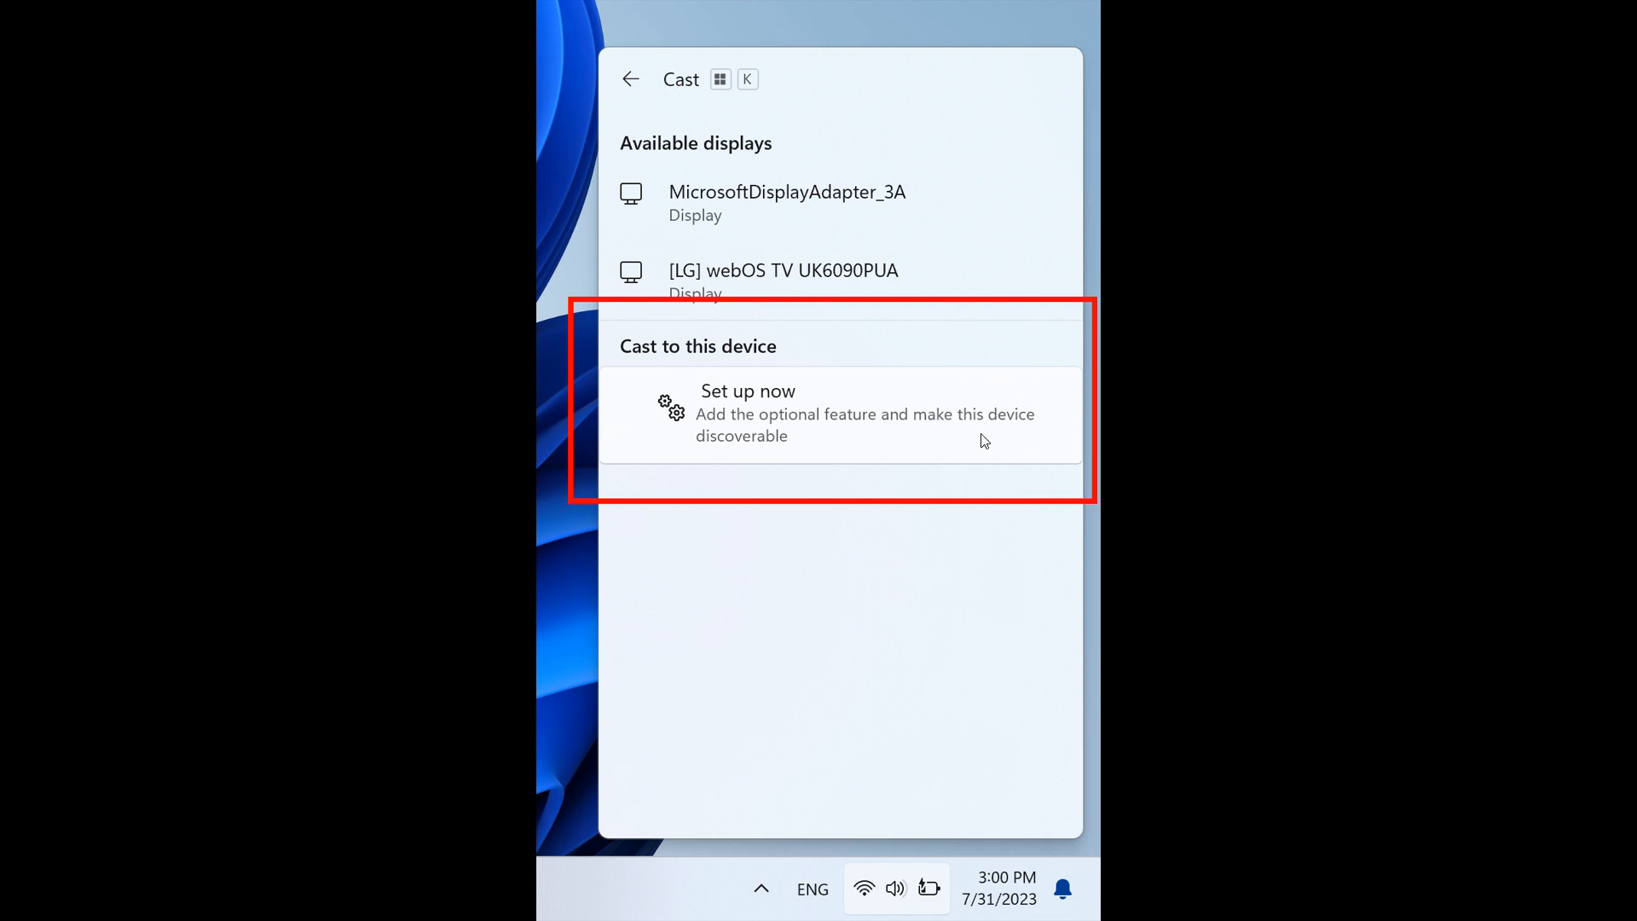
mouse_move(1020, 383)
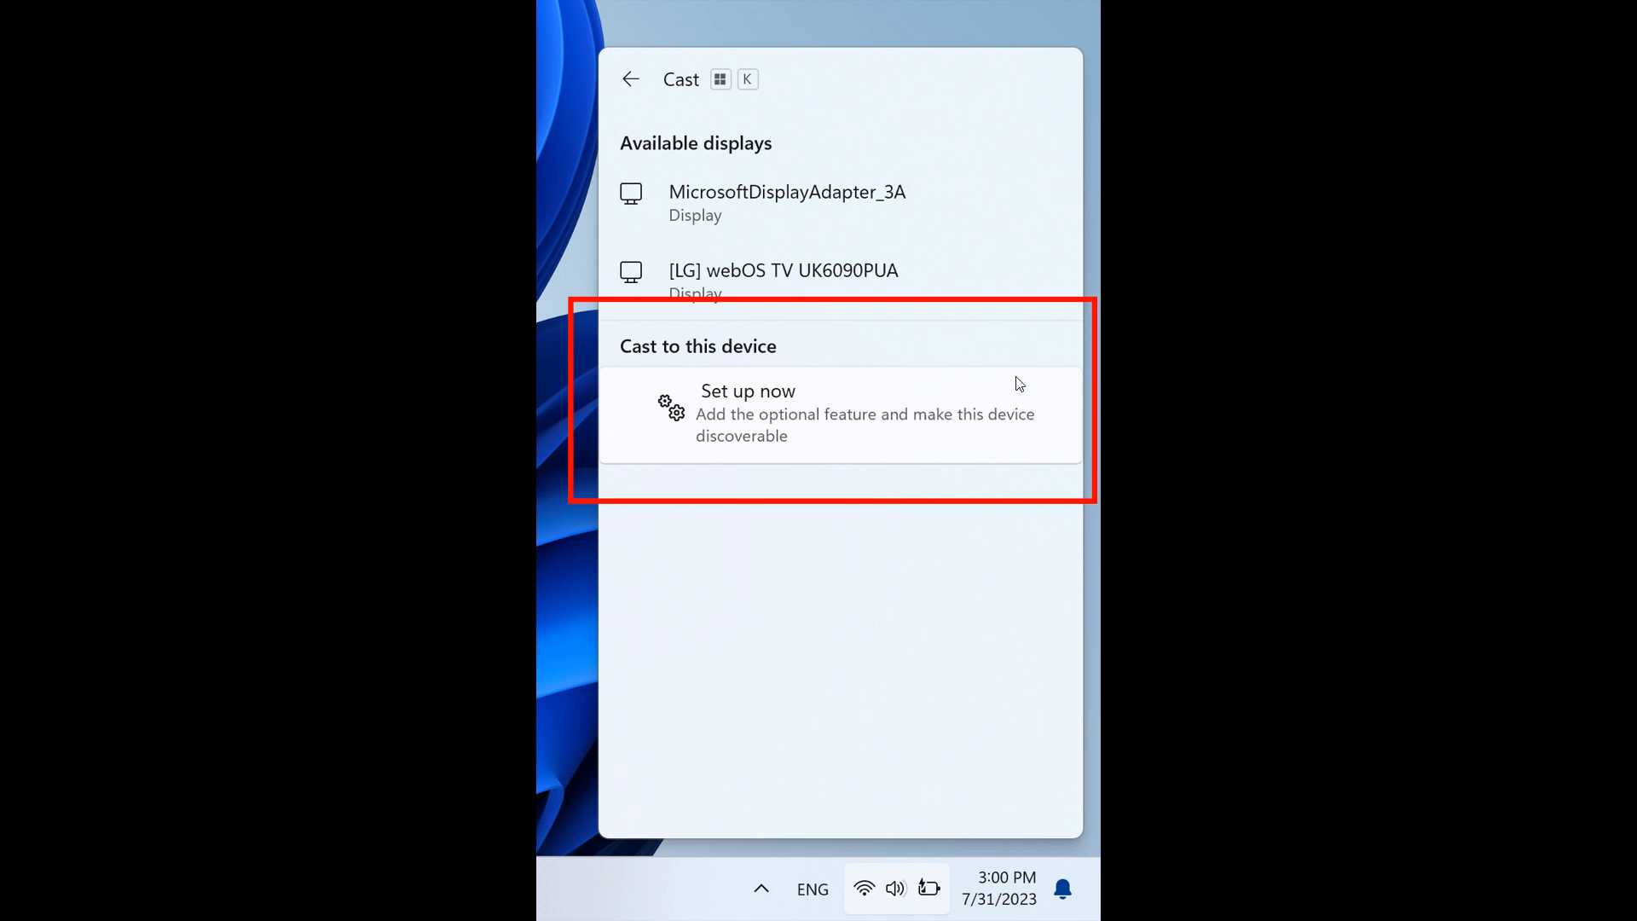
mouse_move(1020, 449)
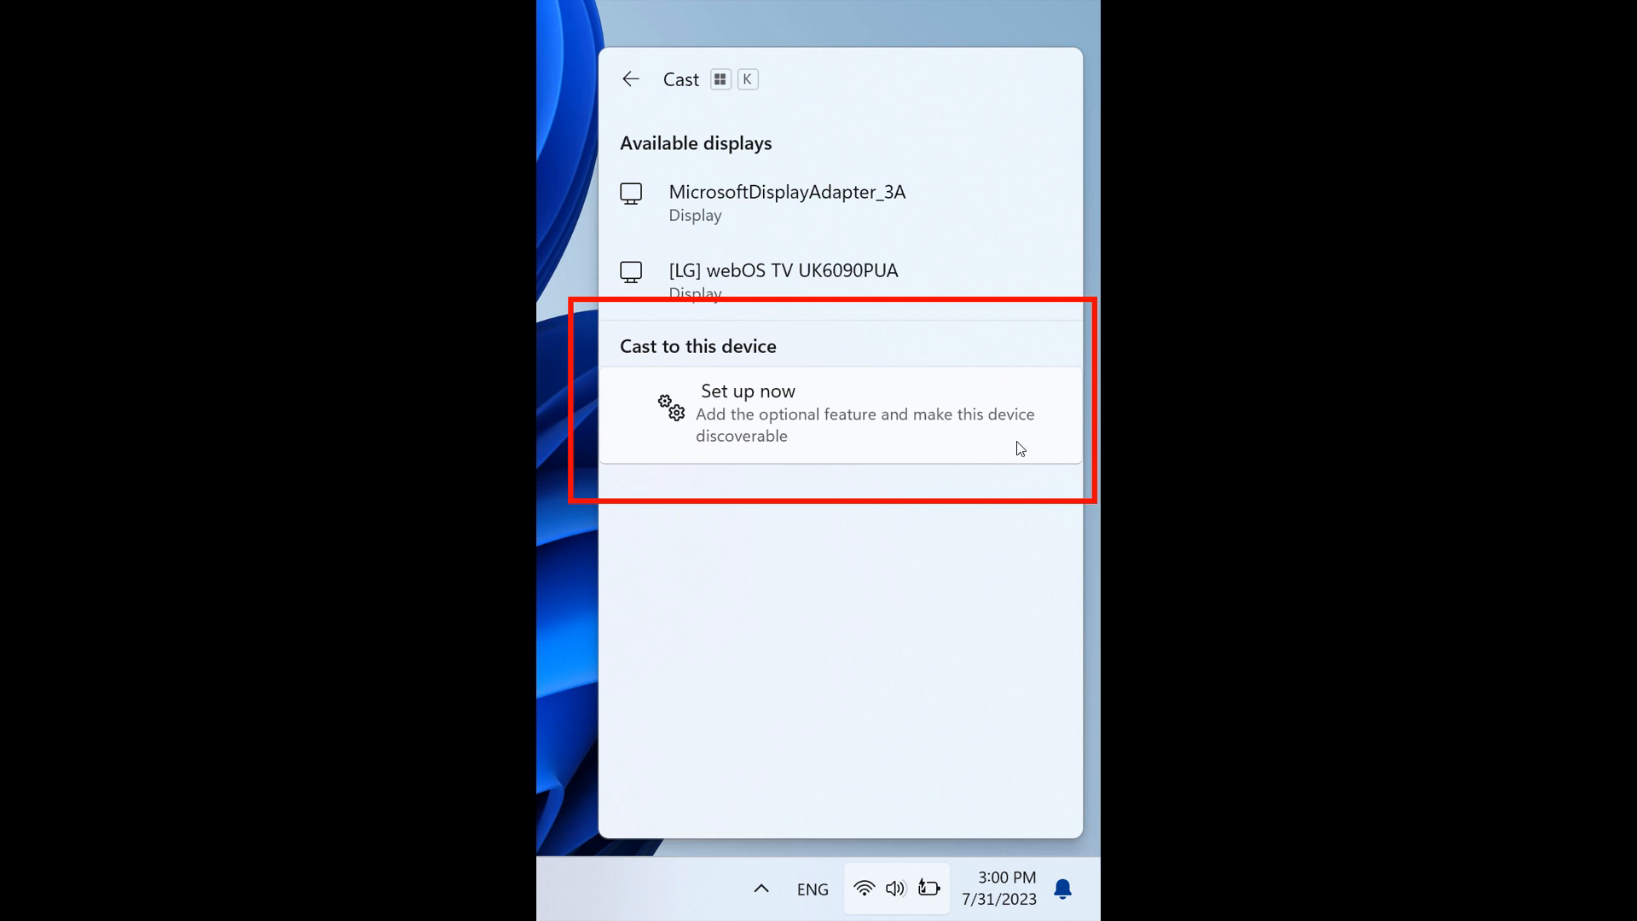
mouse_move(1526, 8)
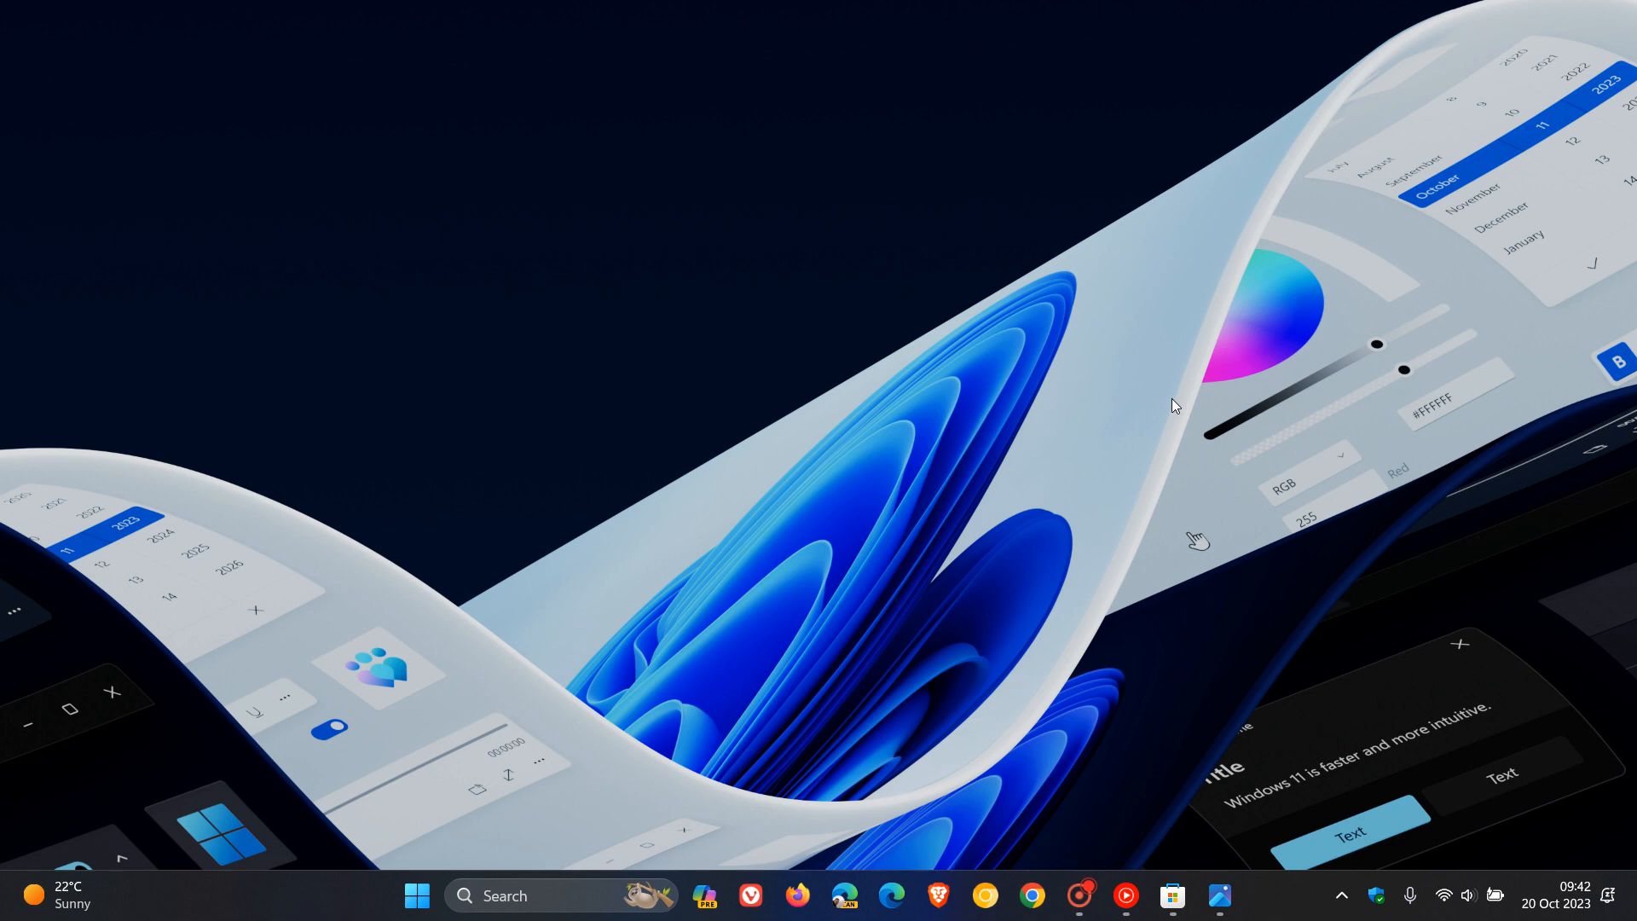
mouse_move(1127, 489)
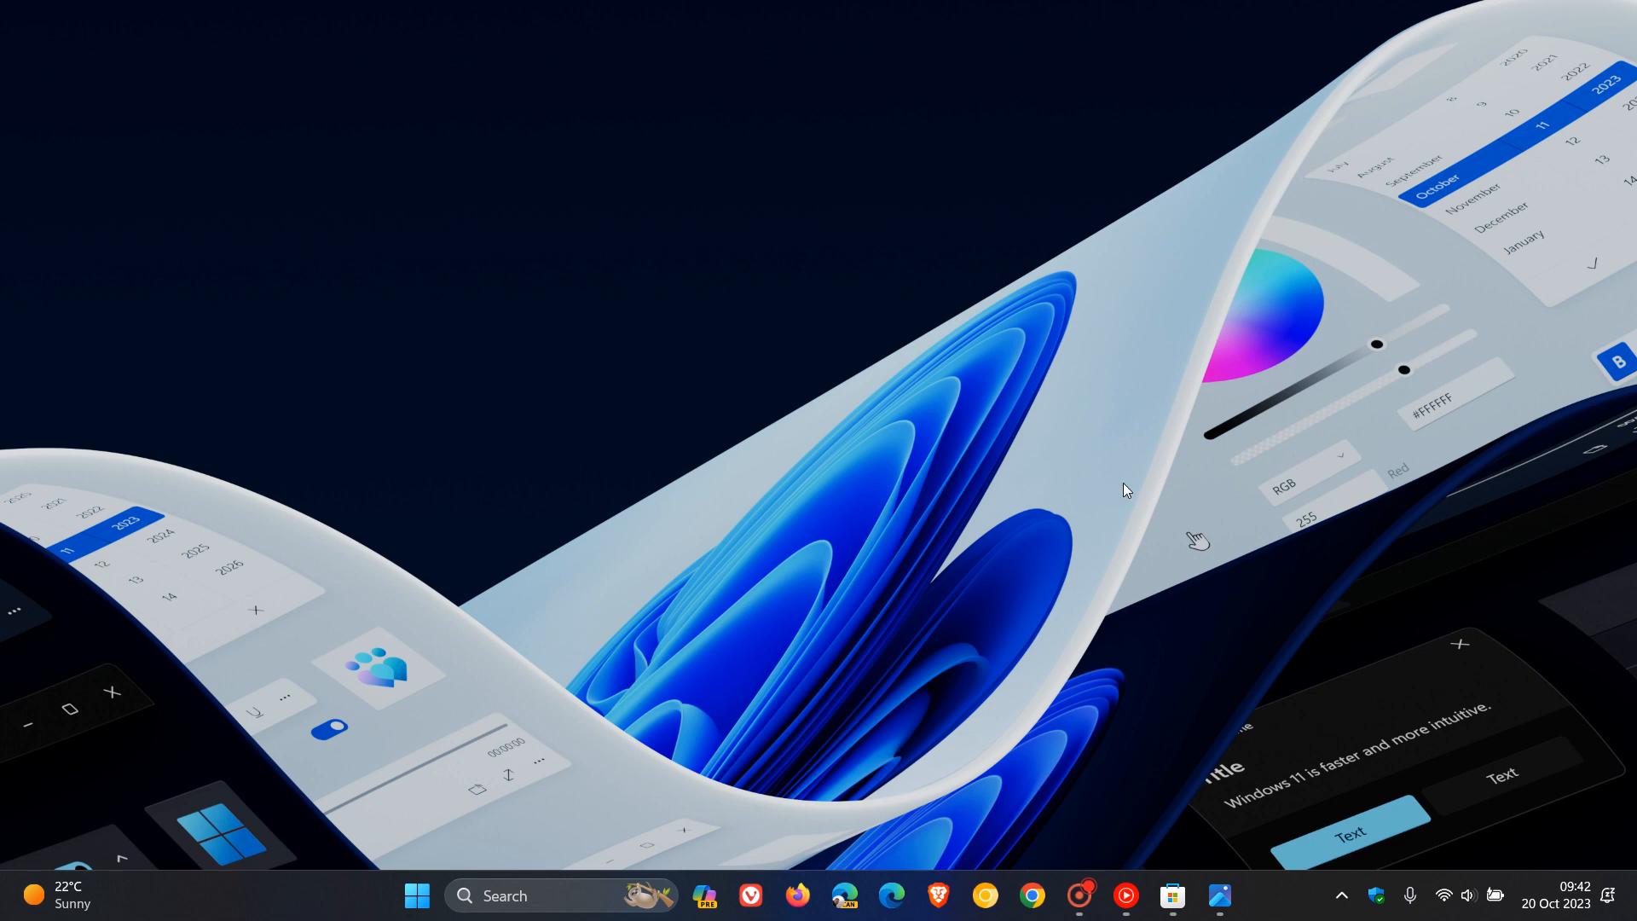
- Show the Start menu with pinned apps like Control Panel, PowerToys and Windows Tools
click(416, 895)
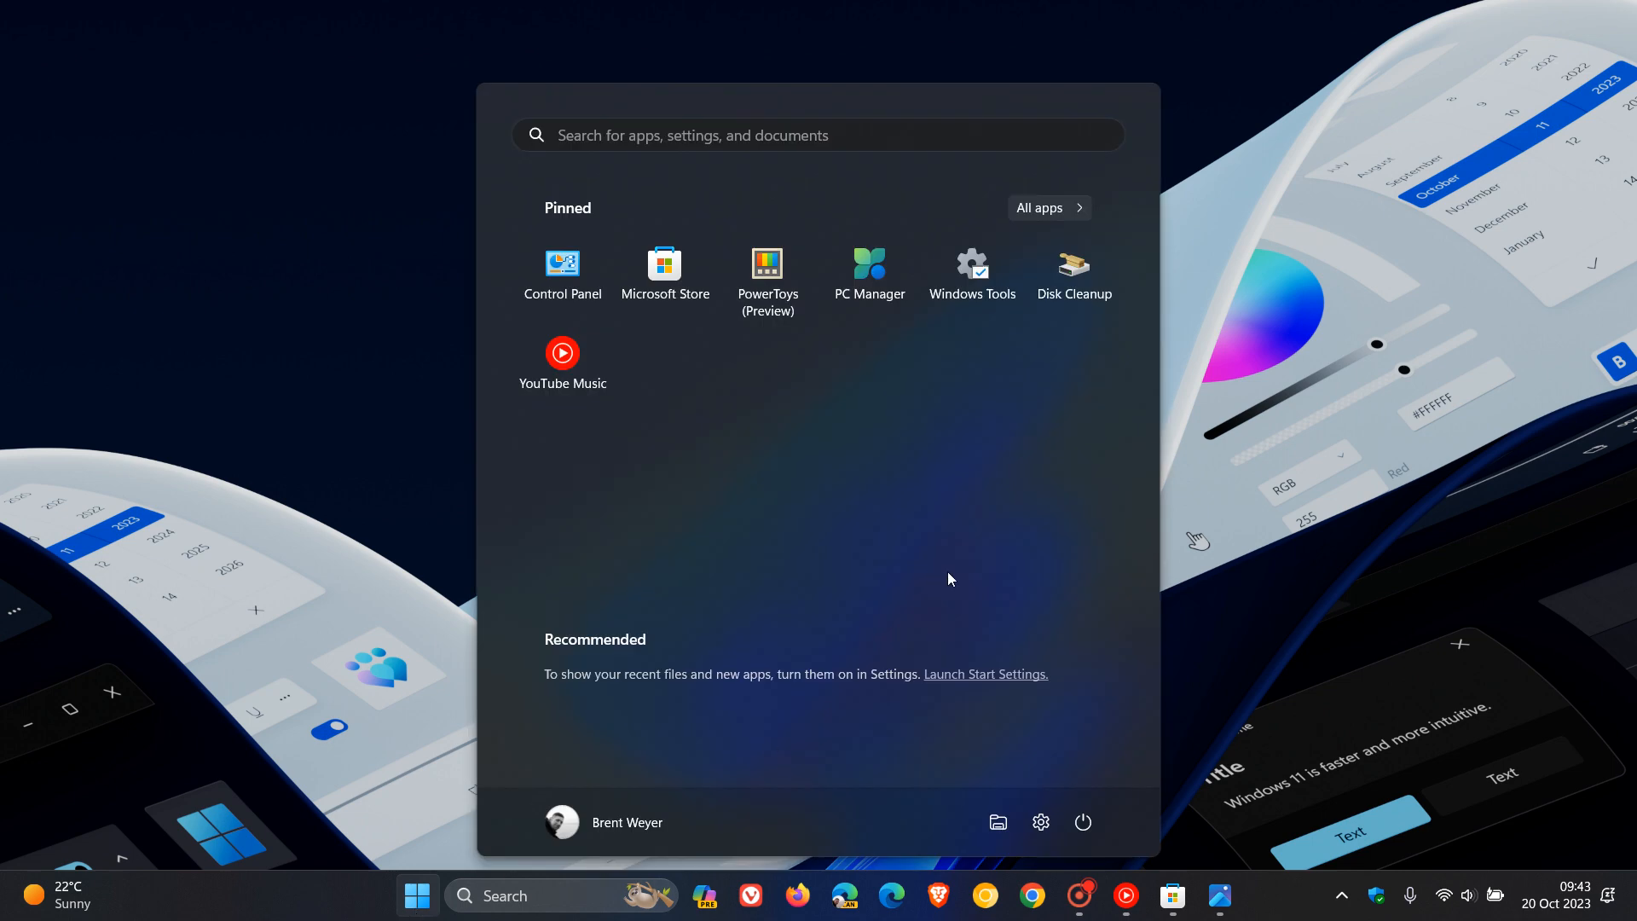
mouse_move(1008, 515)
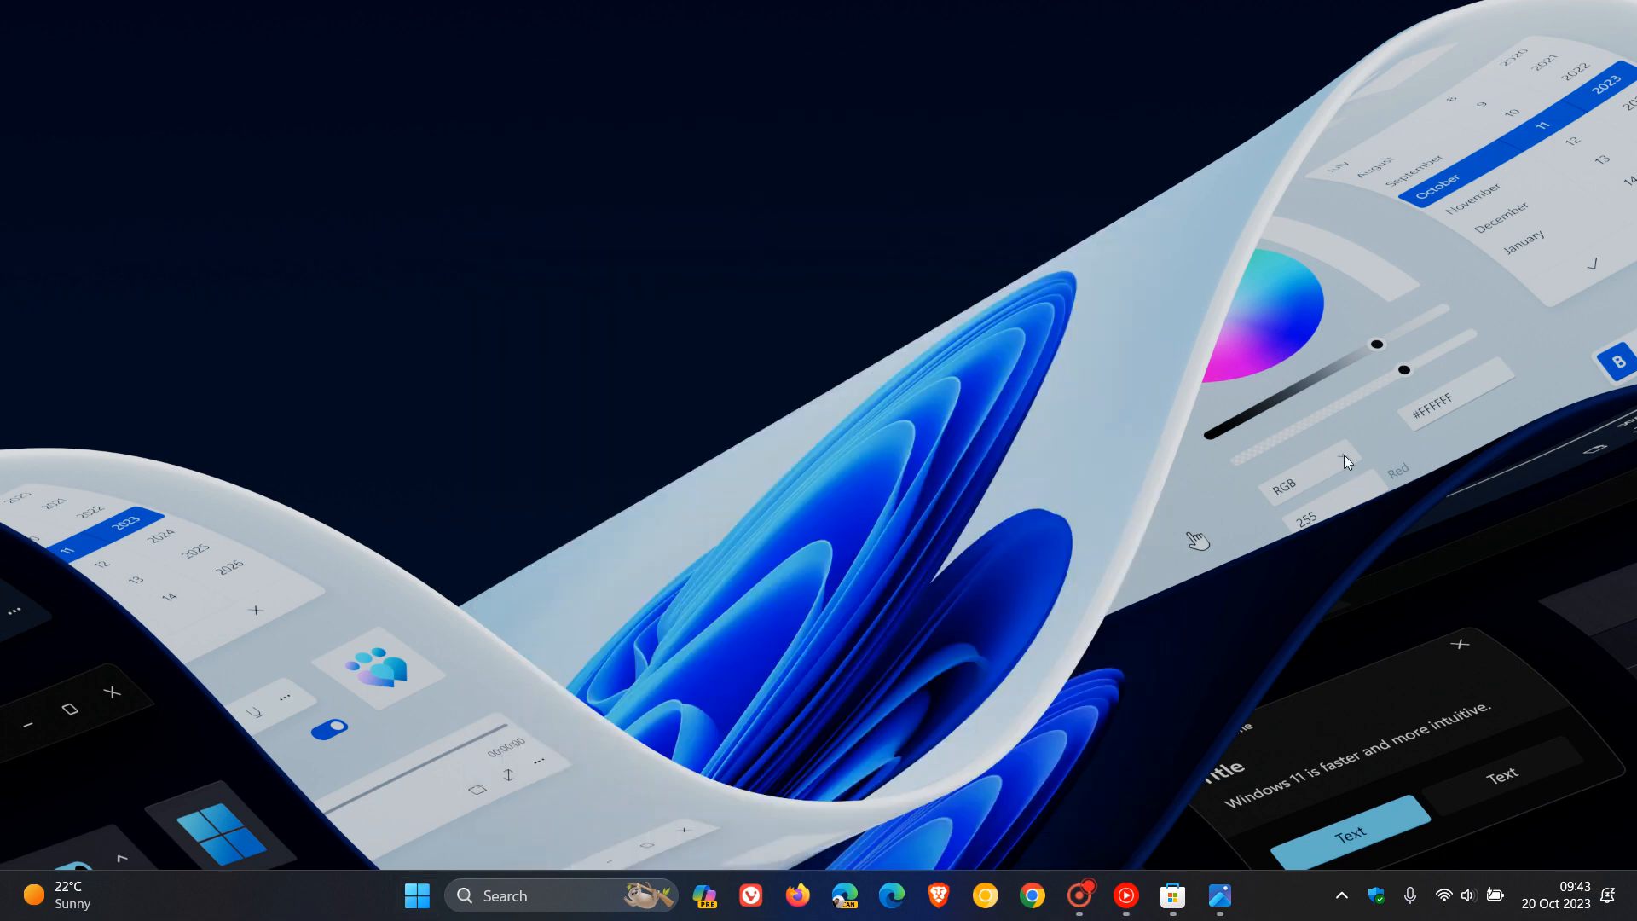
mouse_move(1162, 368)
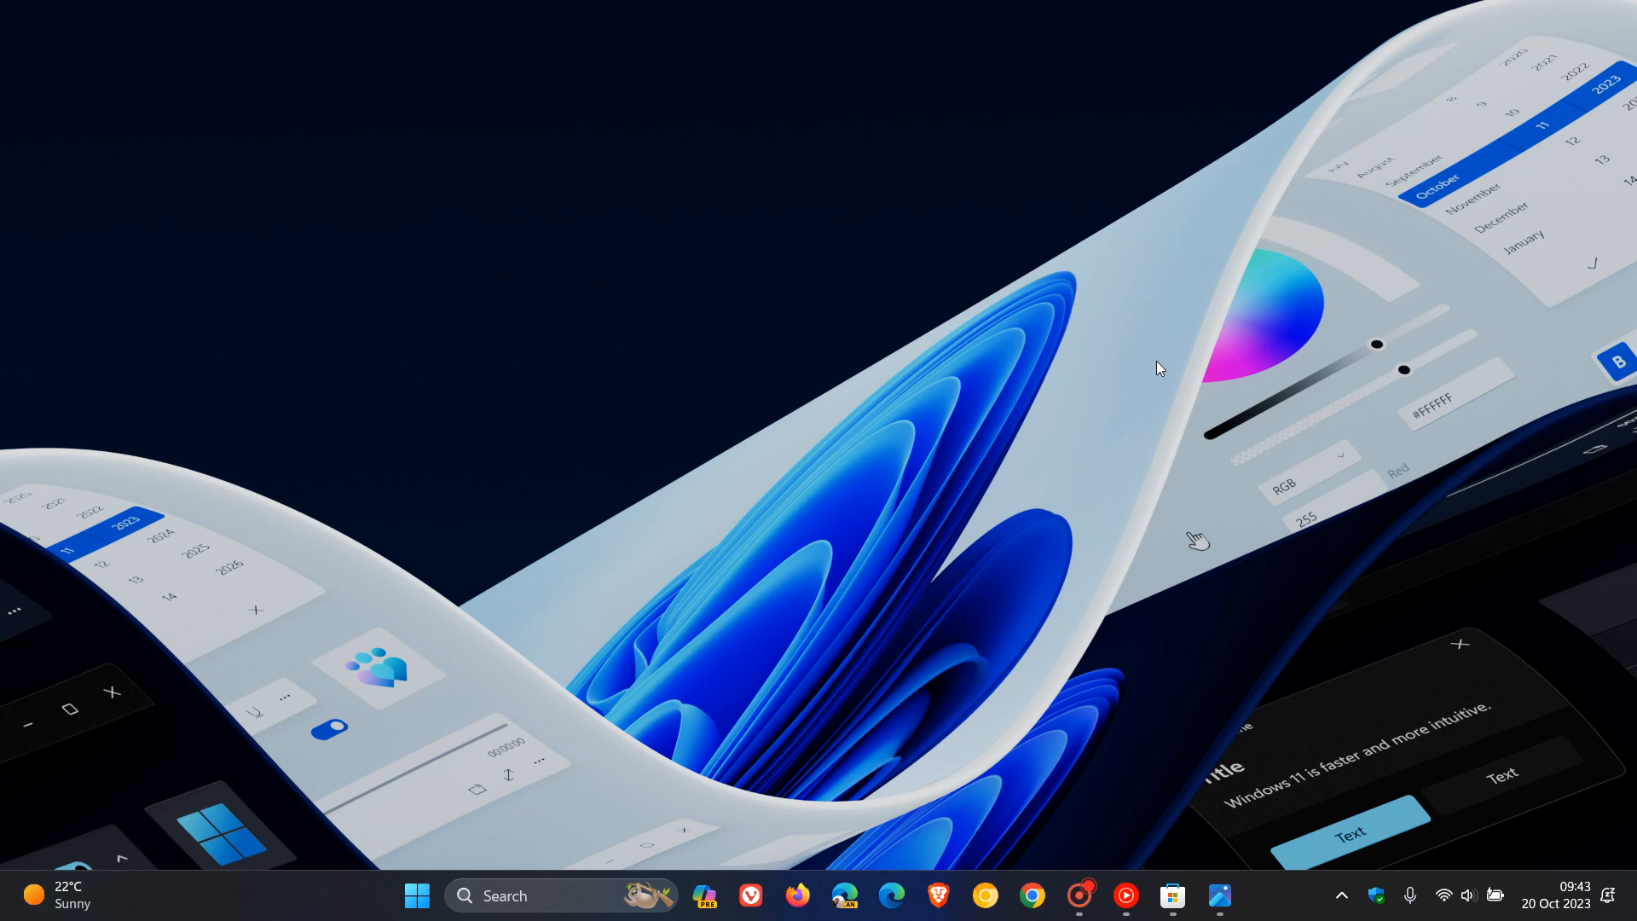
mouse_move(351, 780)
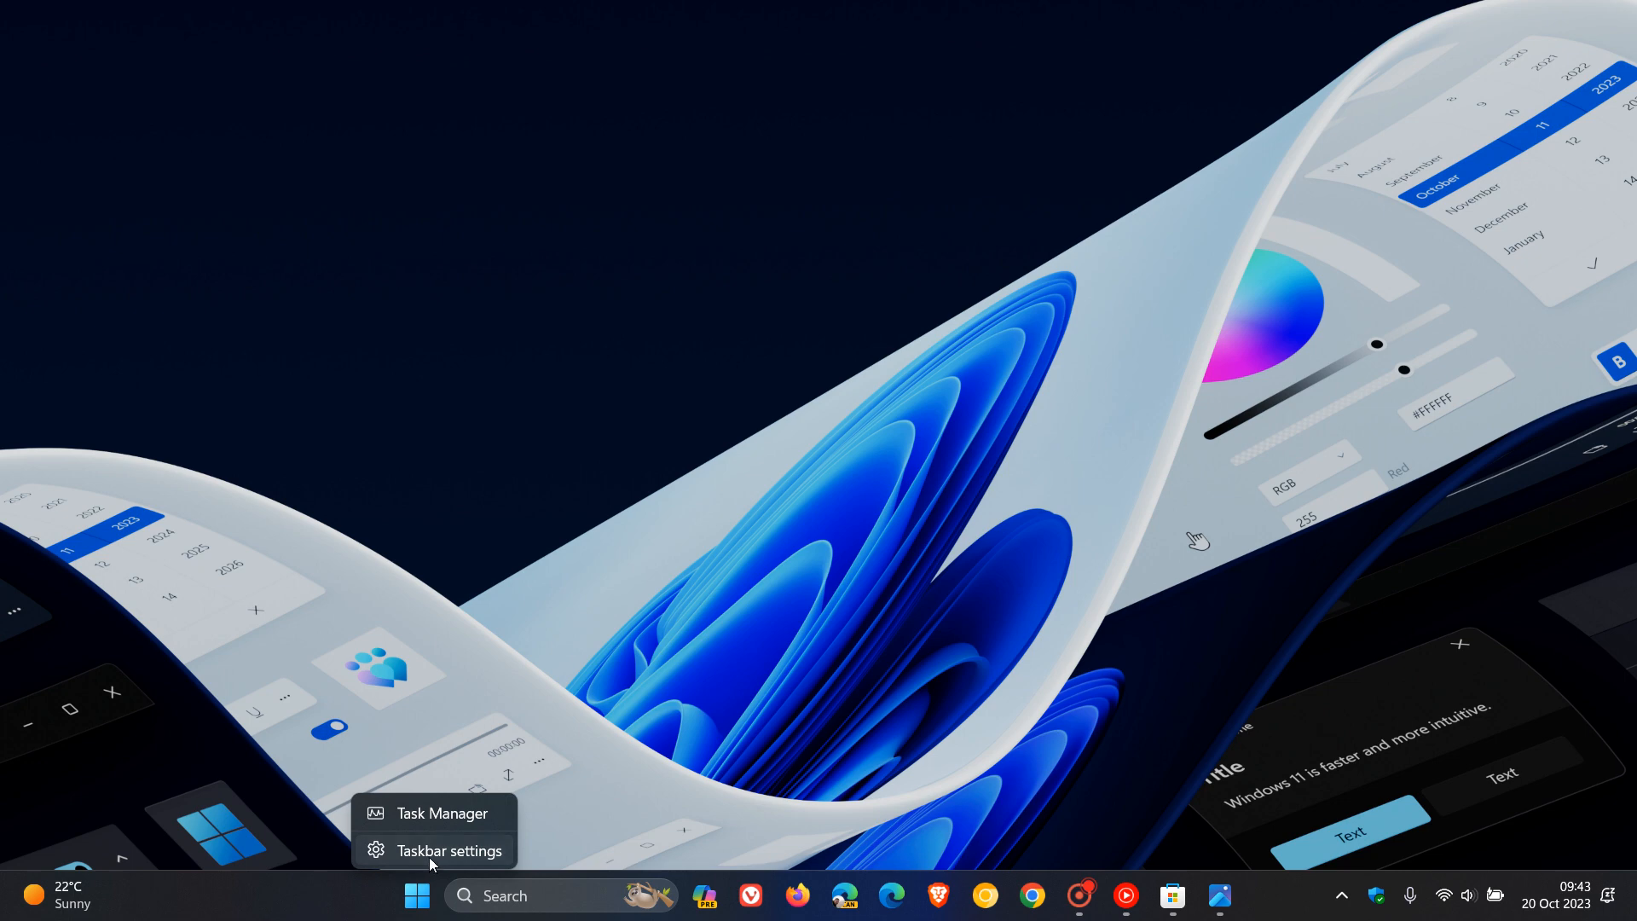
- Set taskbar search to 'Search icon and label' in Taskbar settings, then minimize Settings
click(449, 849)
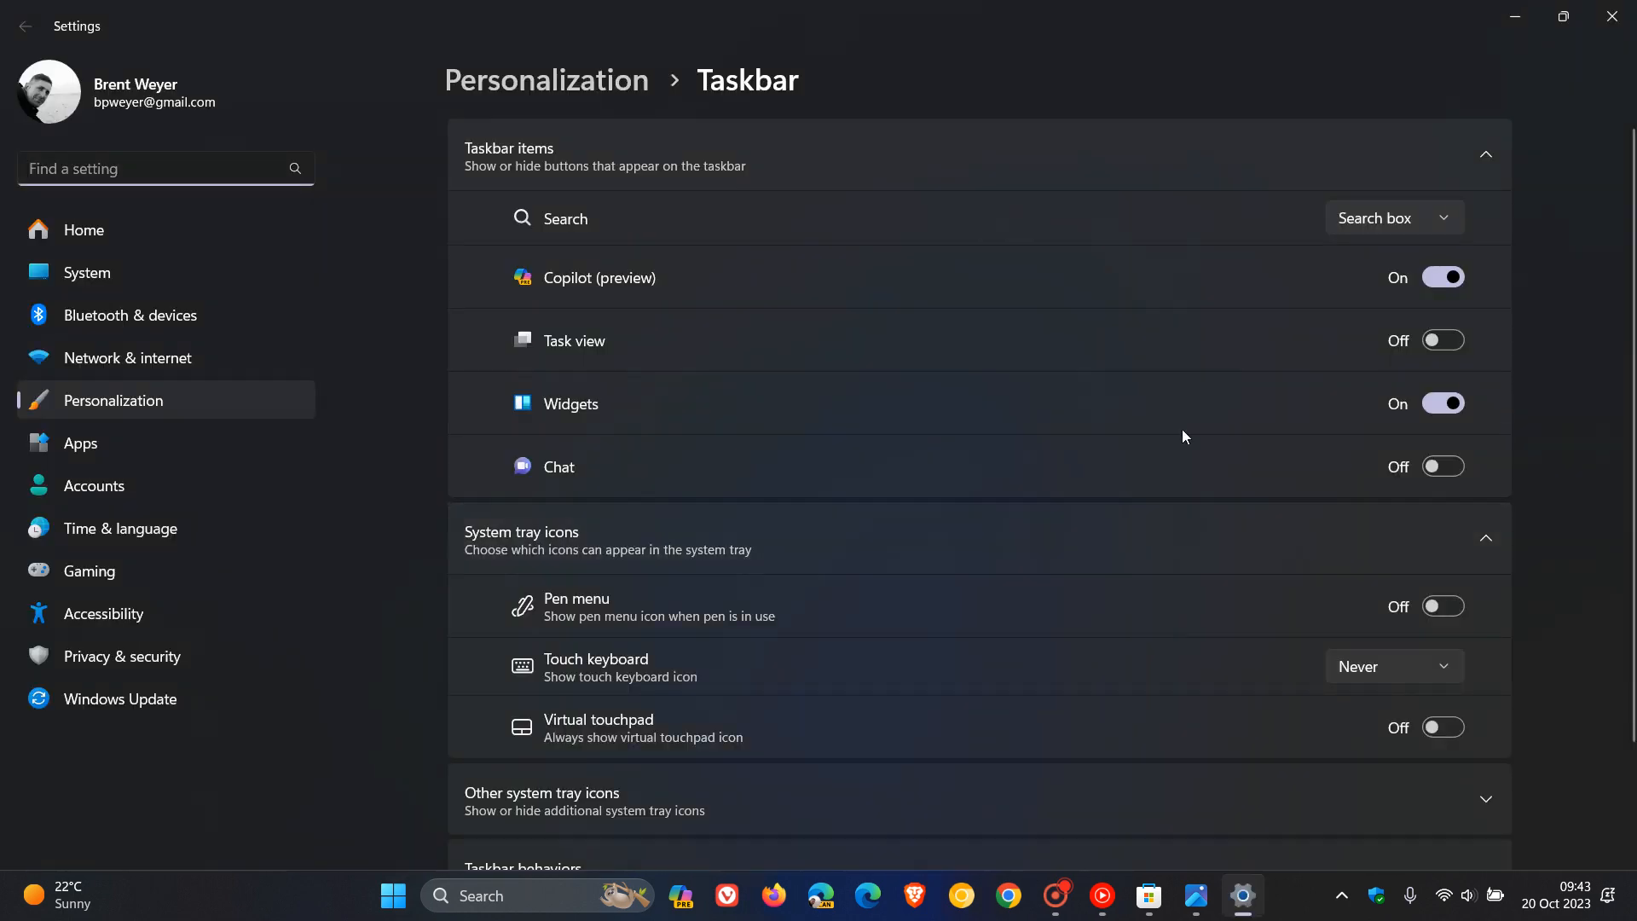
click(1394, 216)
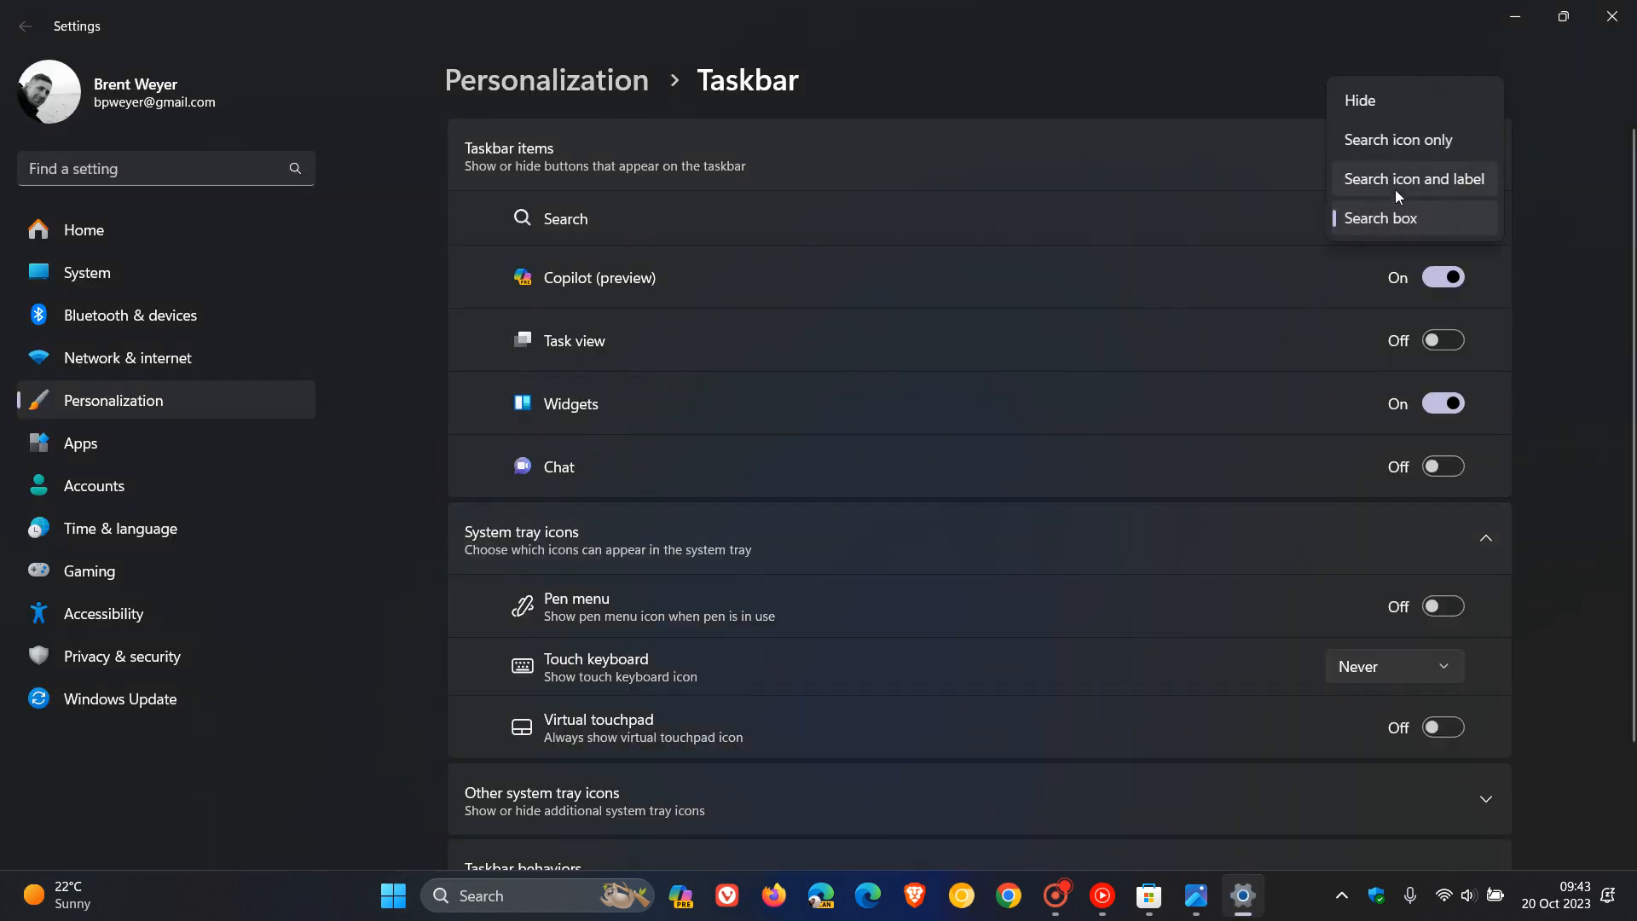
click(1412, 179)
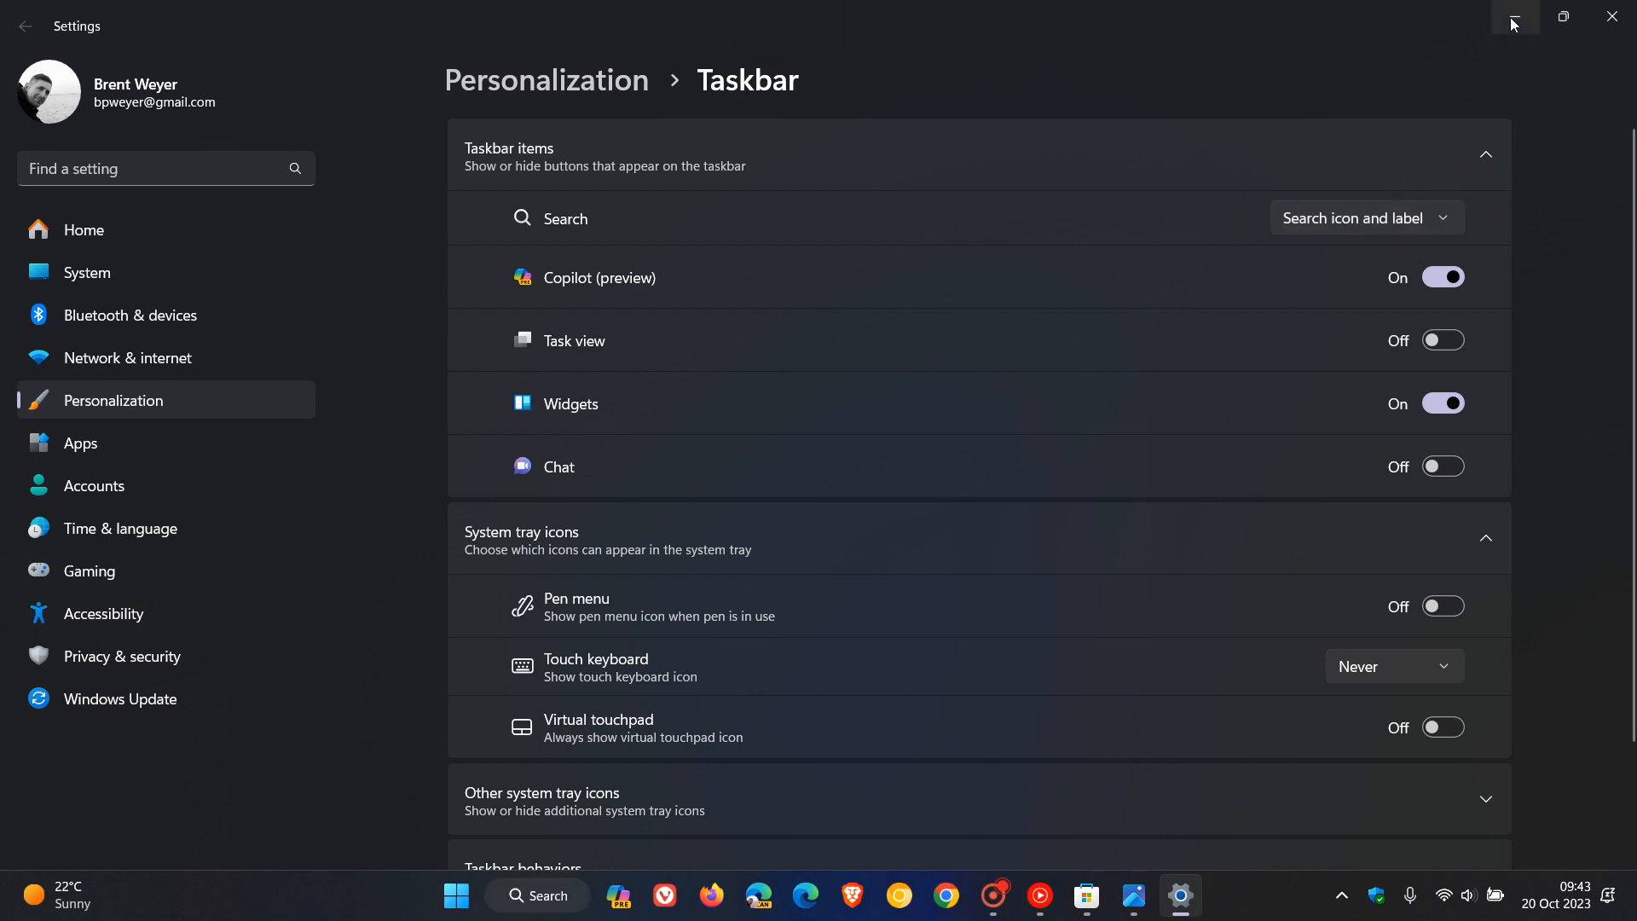
click(1513, 17)
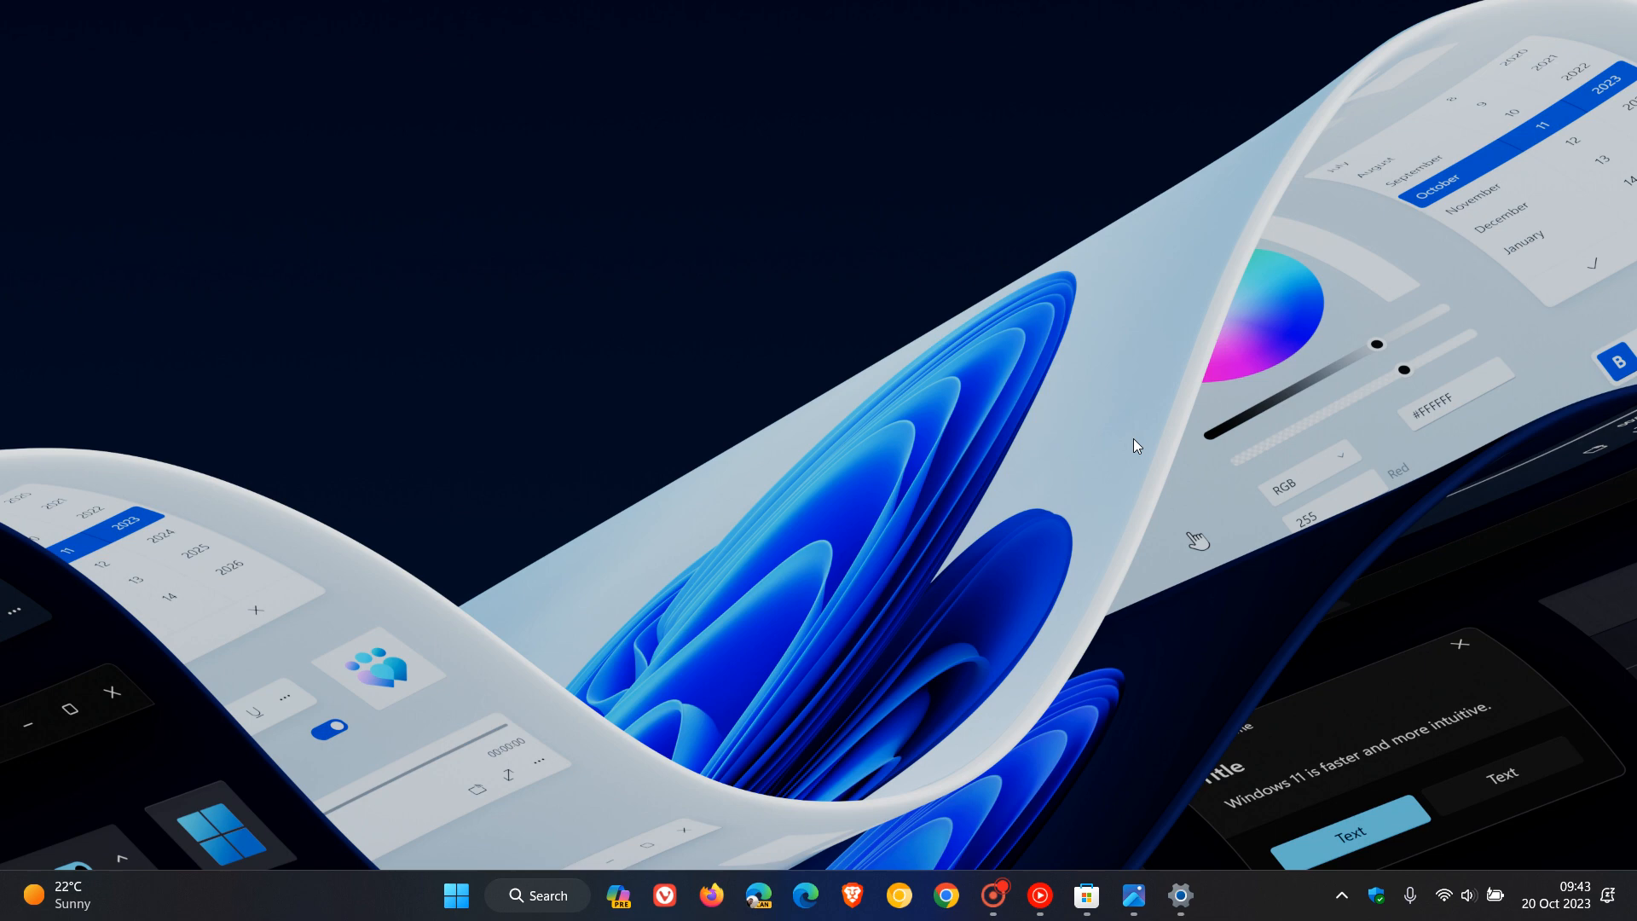
mouse_move(553, 903)
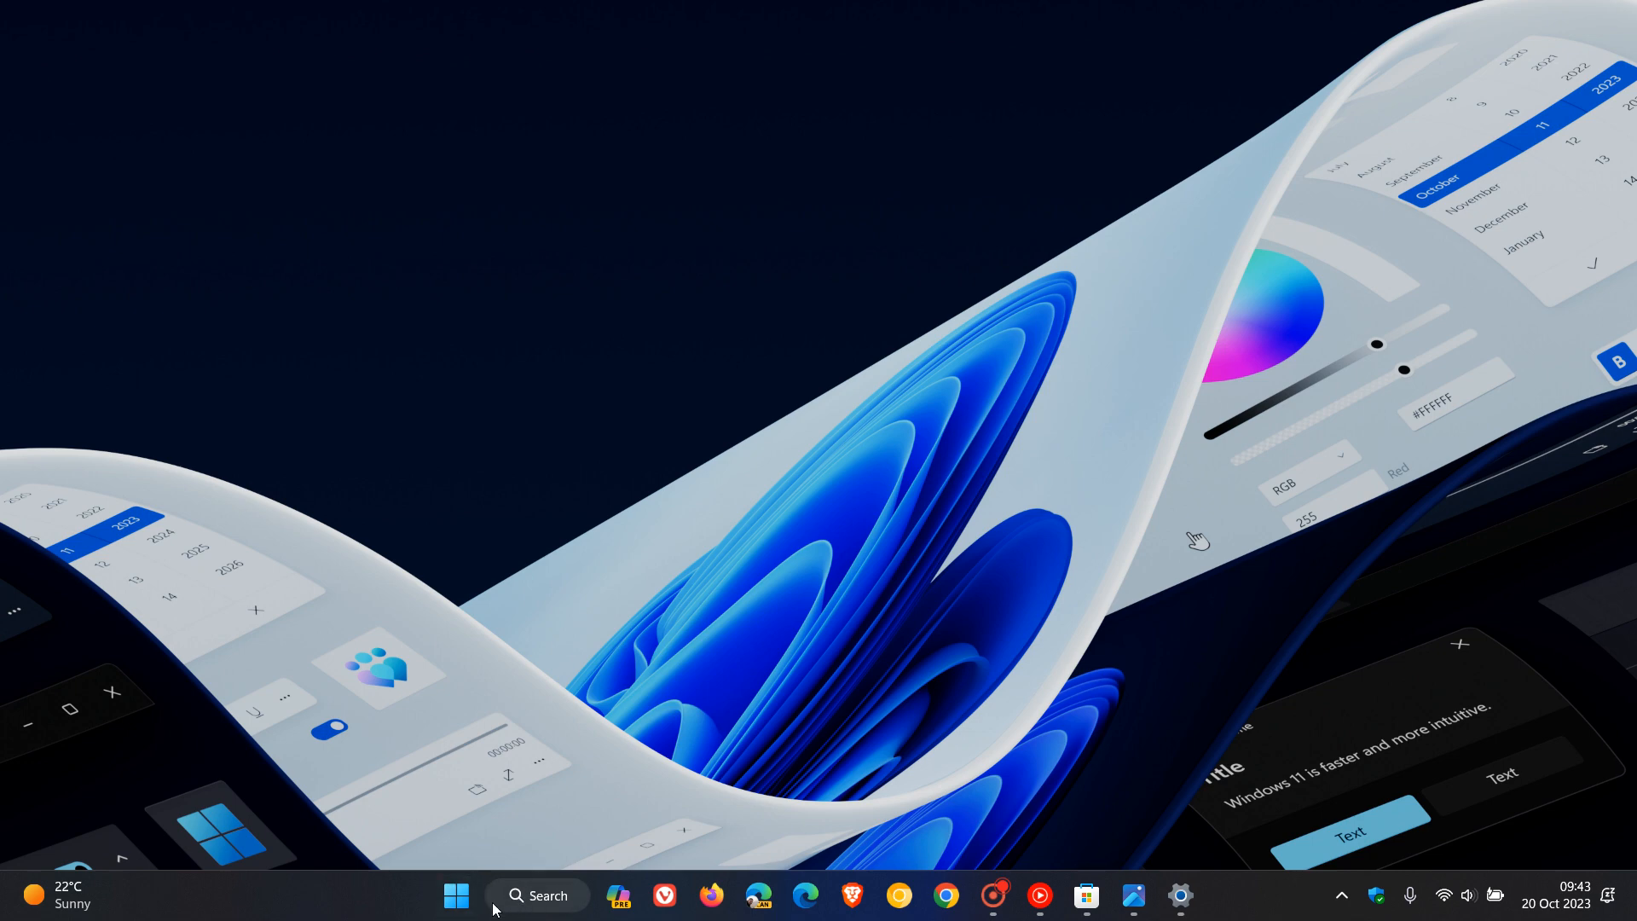
mouse_move(600, 841)
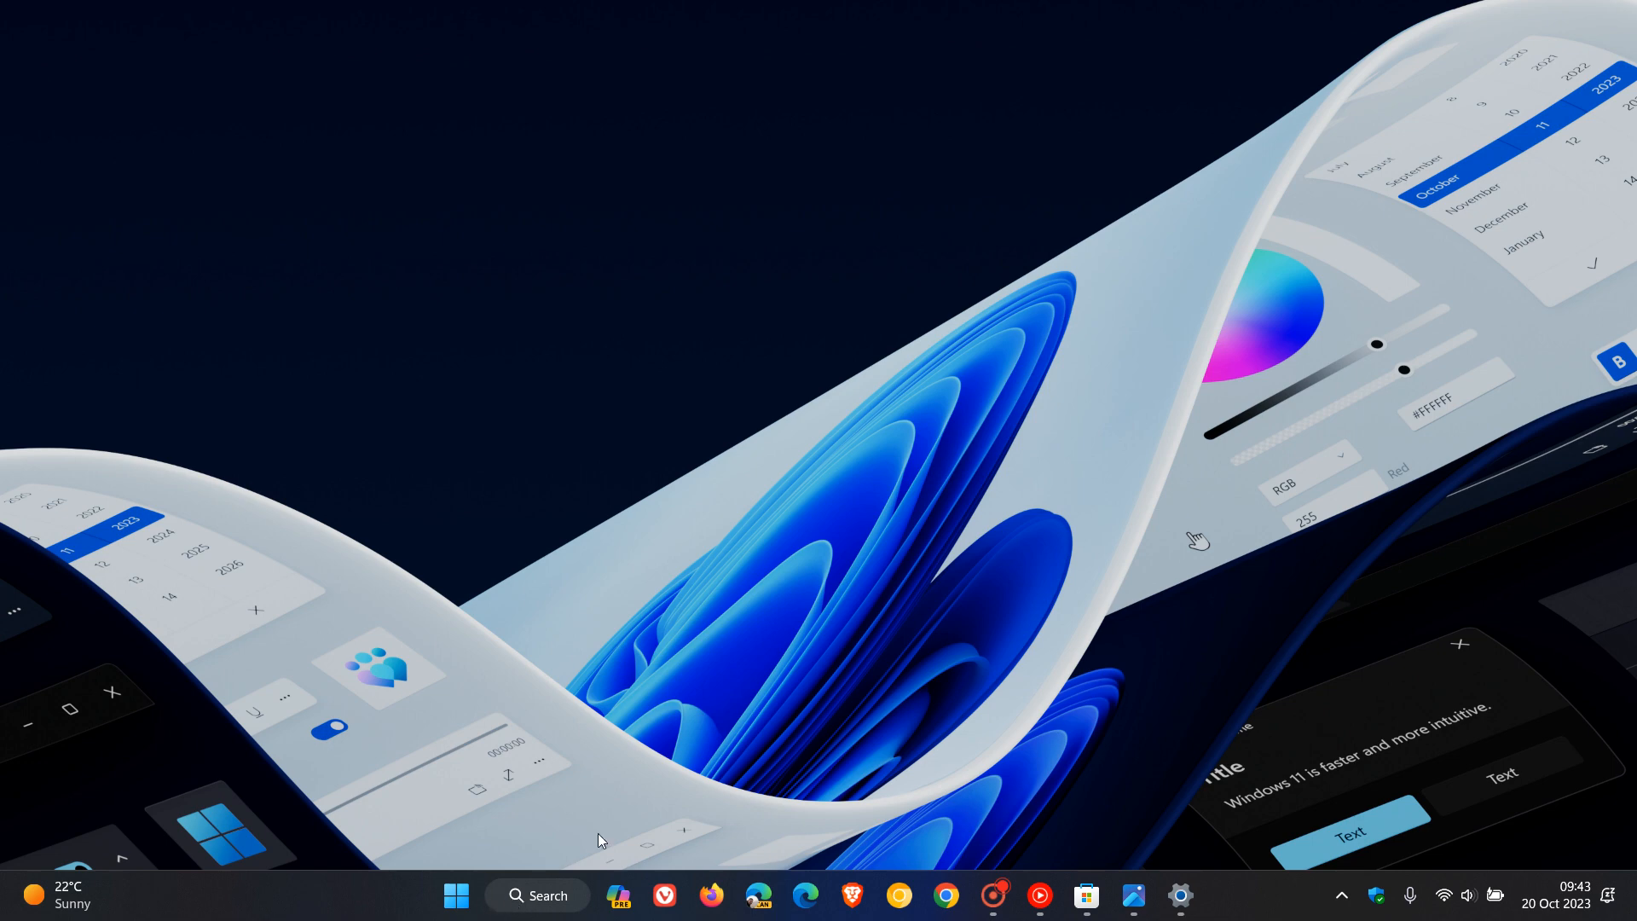
mouse_move(1117, 327)
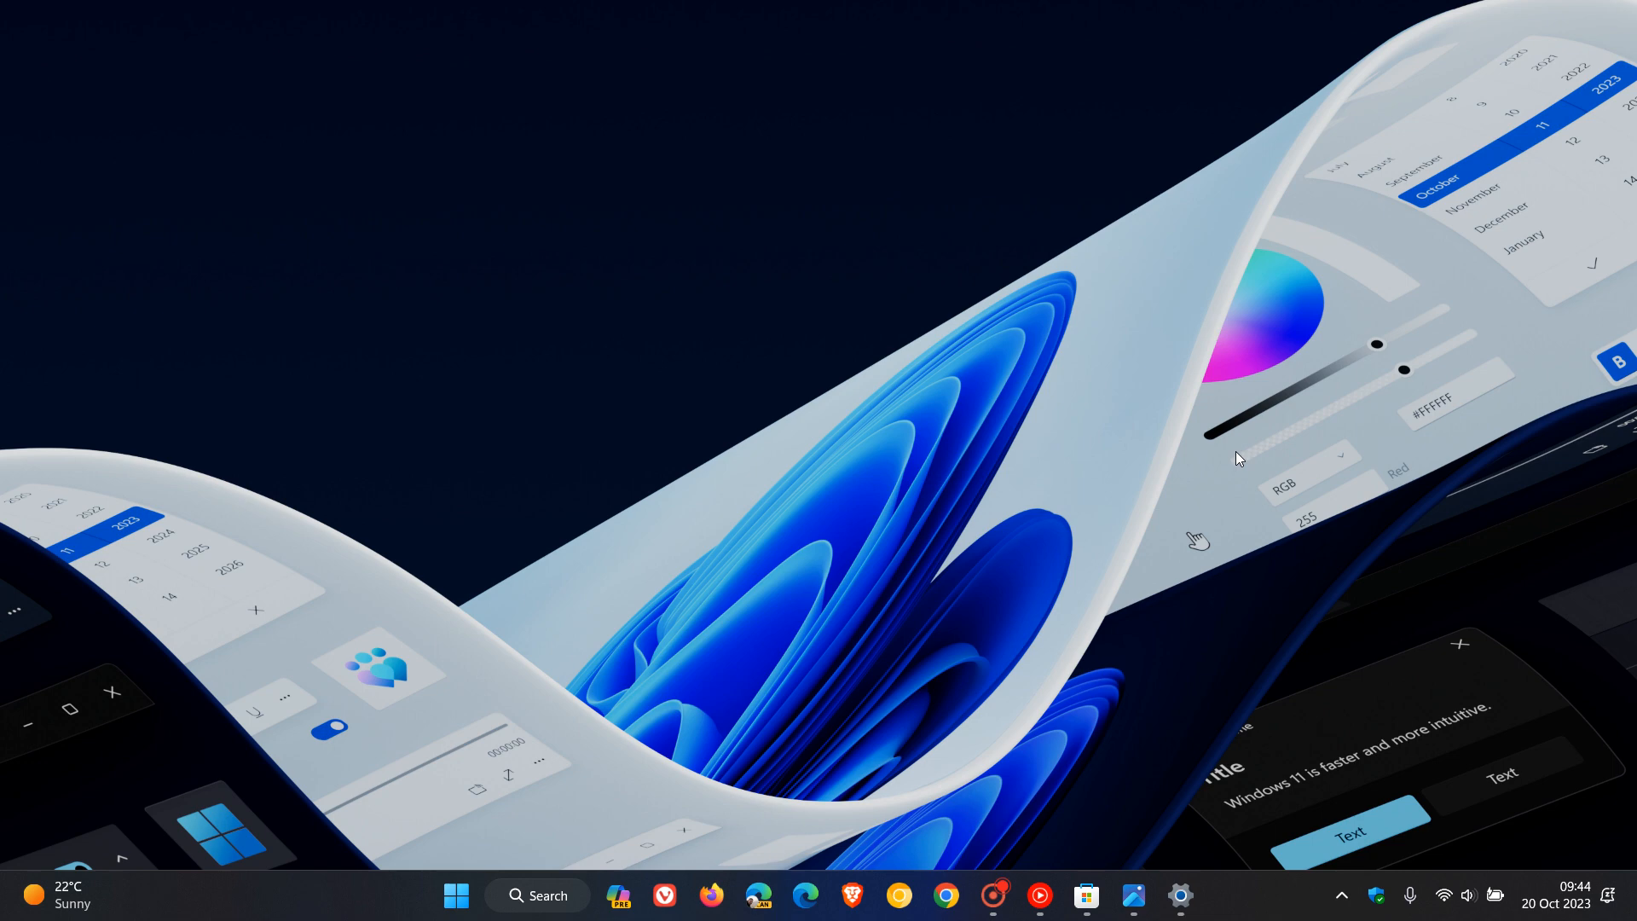
mouse_move(966, 356)
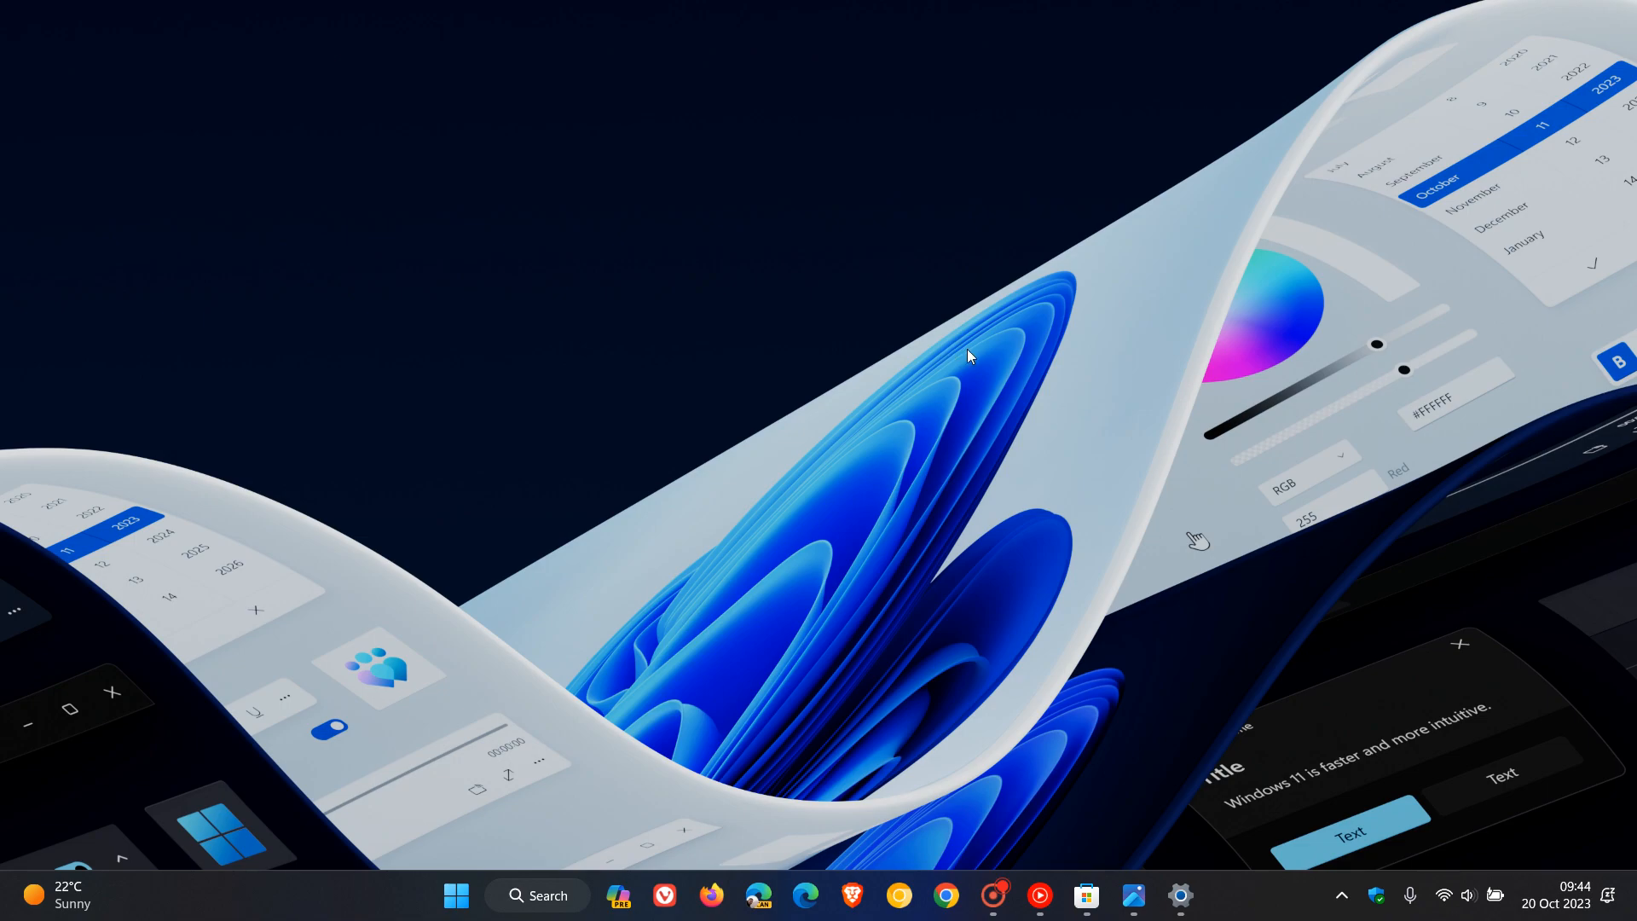